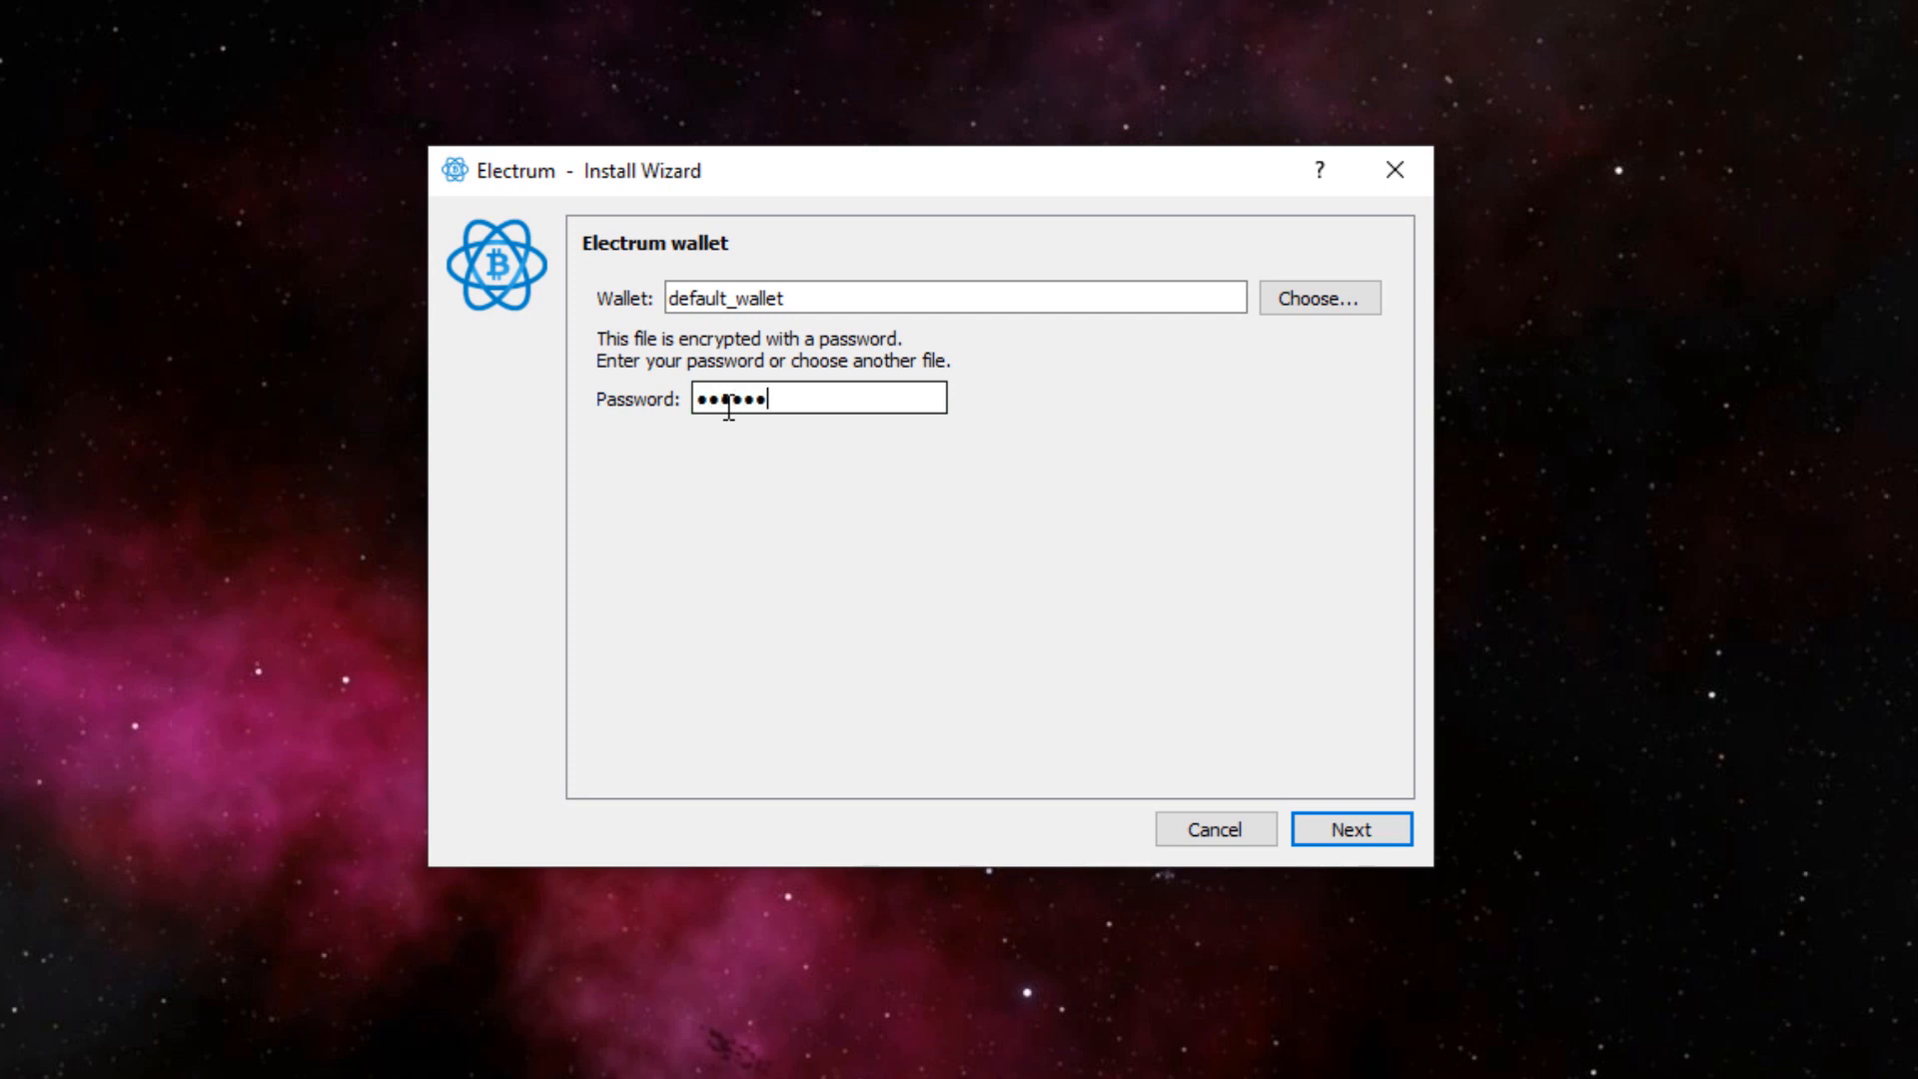
# Unlock default_wallet with the entered password to reveal its transaction history
pyautogui.click(1350, 827)
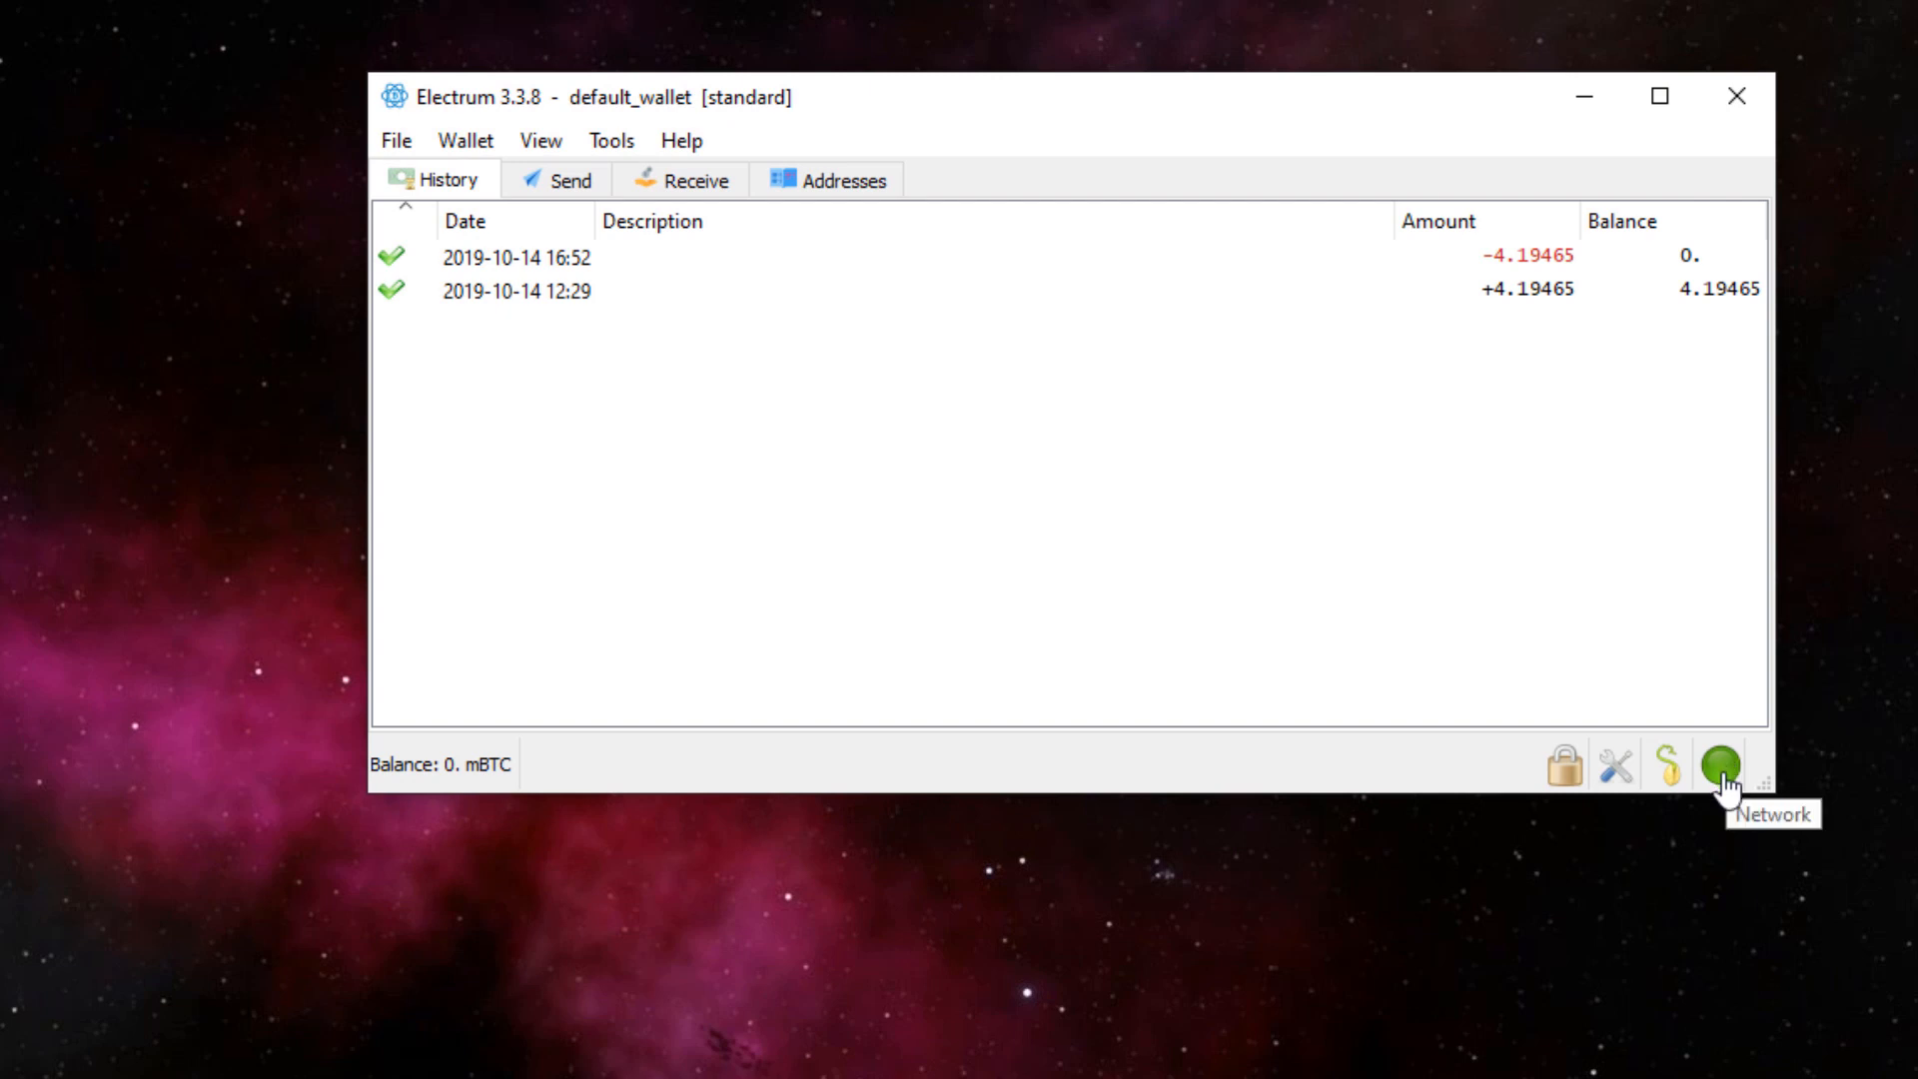
pyautogui.moveTo(1717, 781)
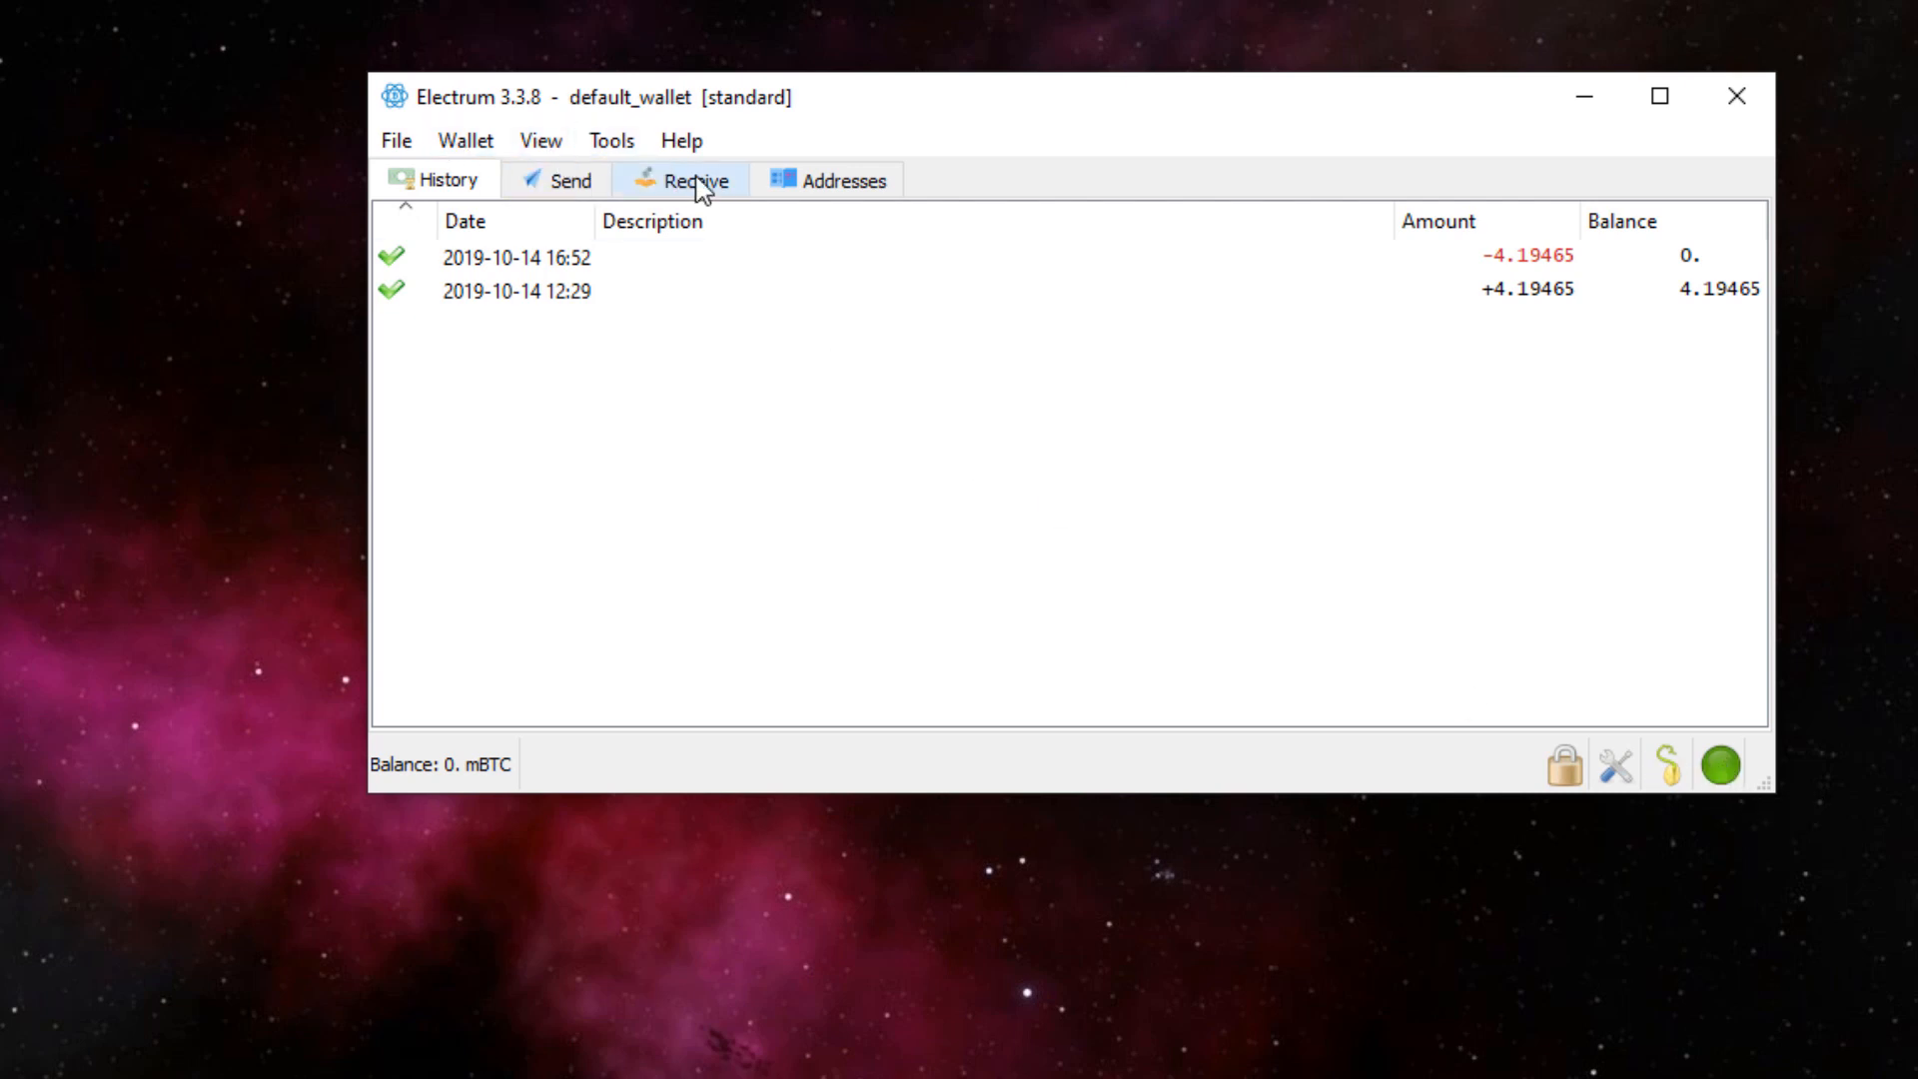
# Show the wallet's receiving address and QR code on the Receive screen
pyautogui.click(679, 180)
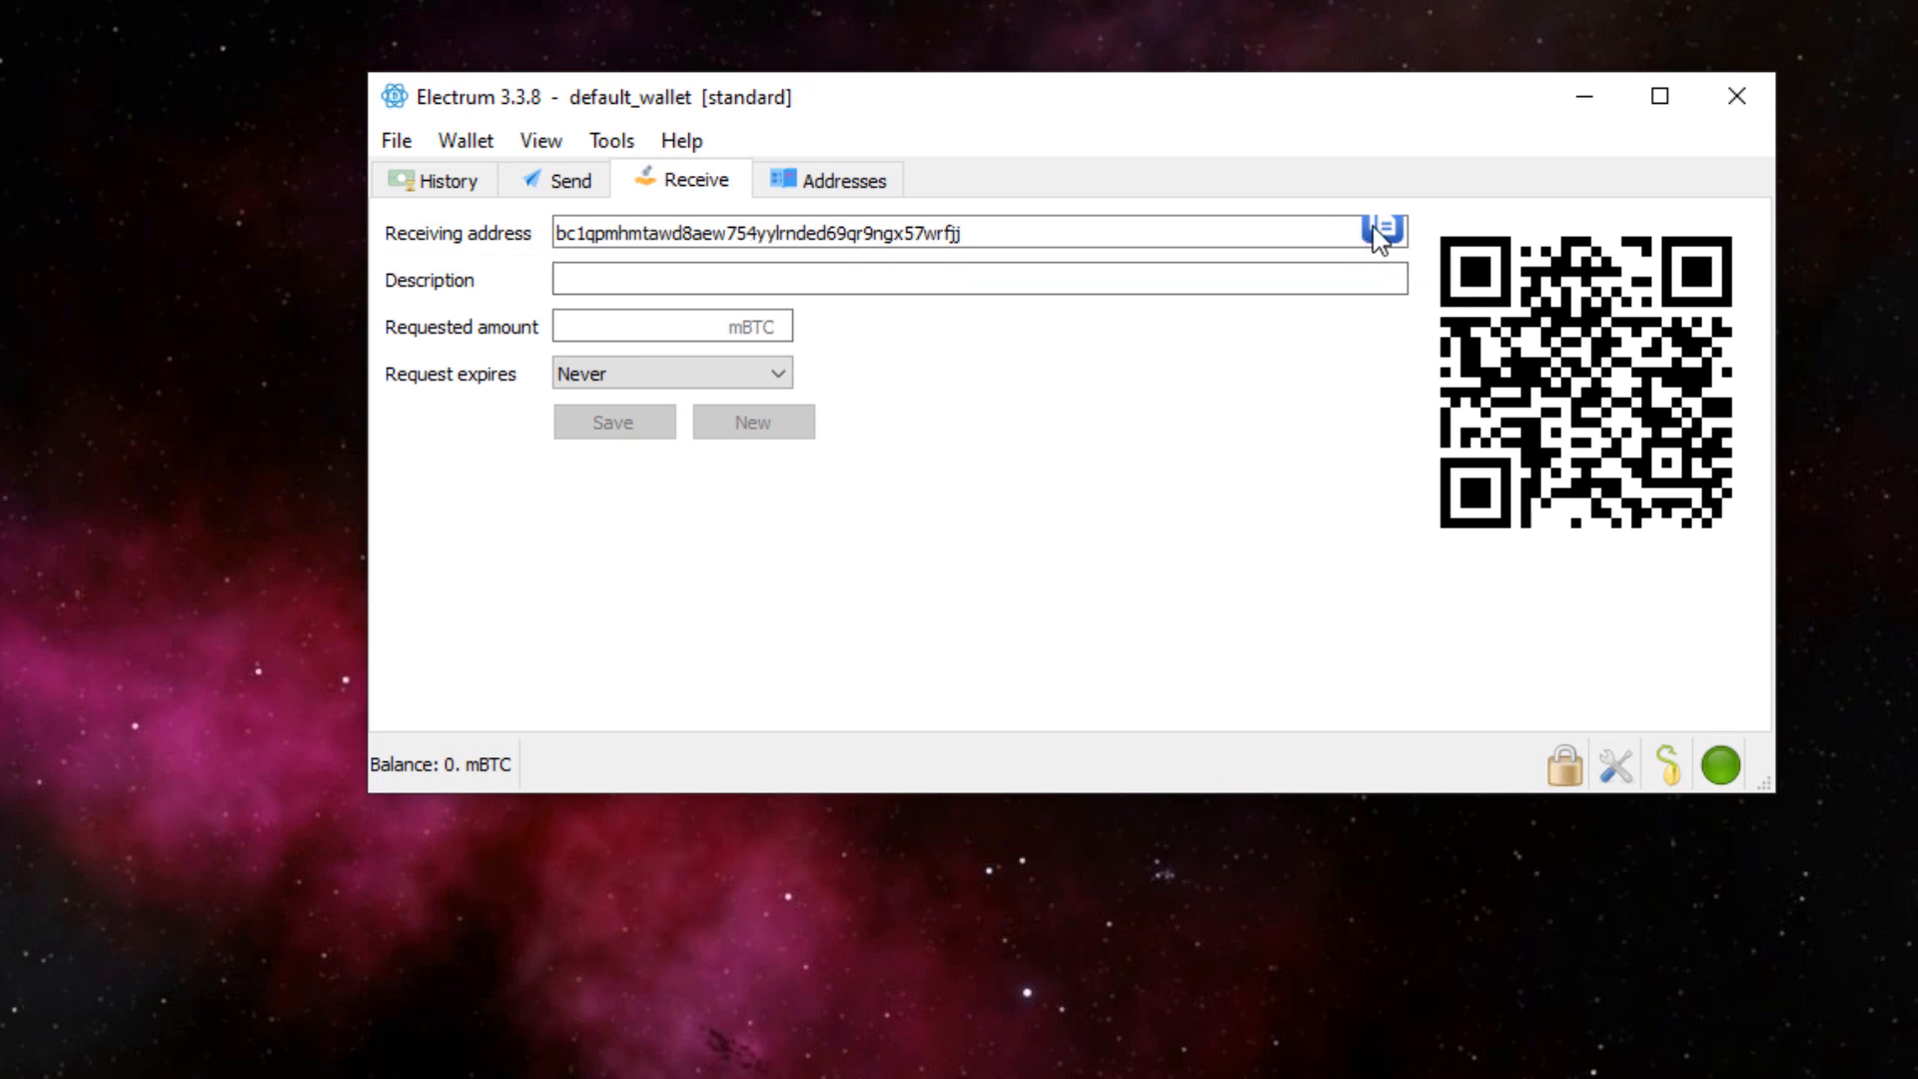
pyautogui.moveTo(1380, 231)
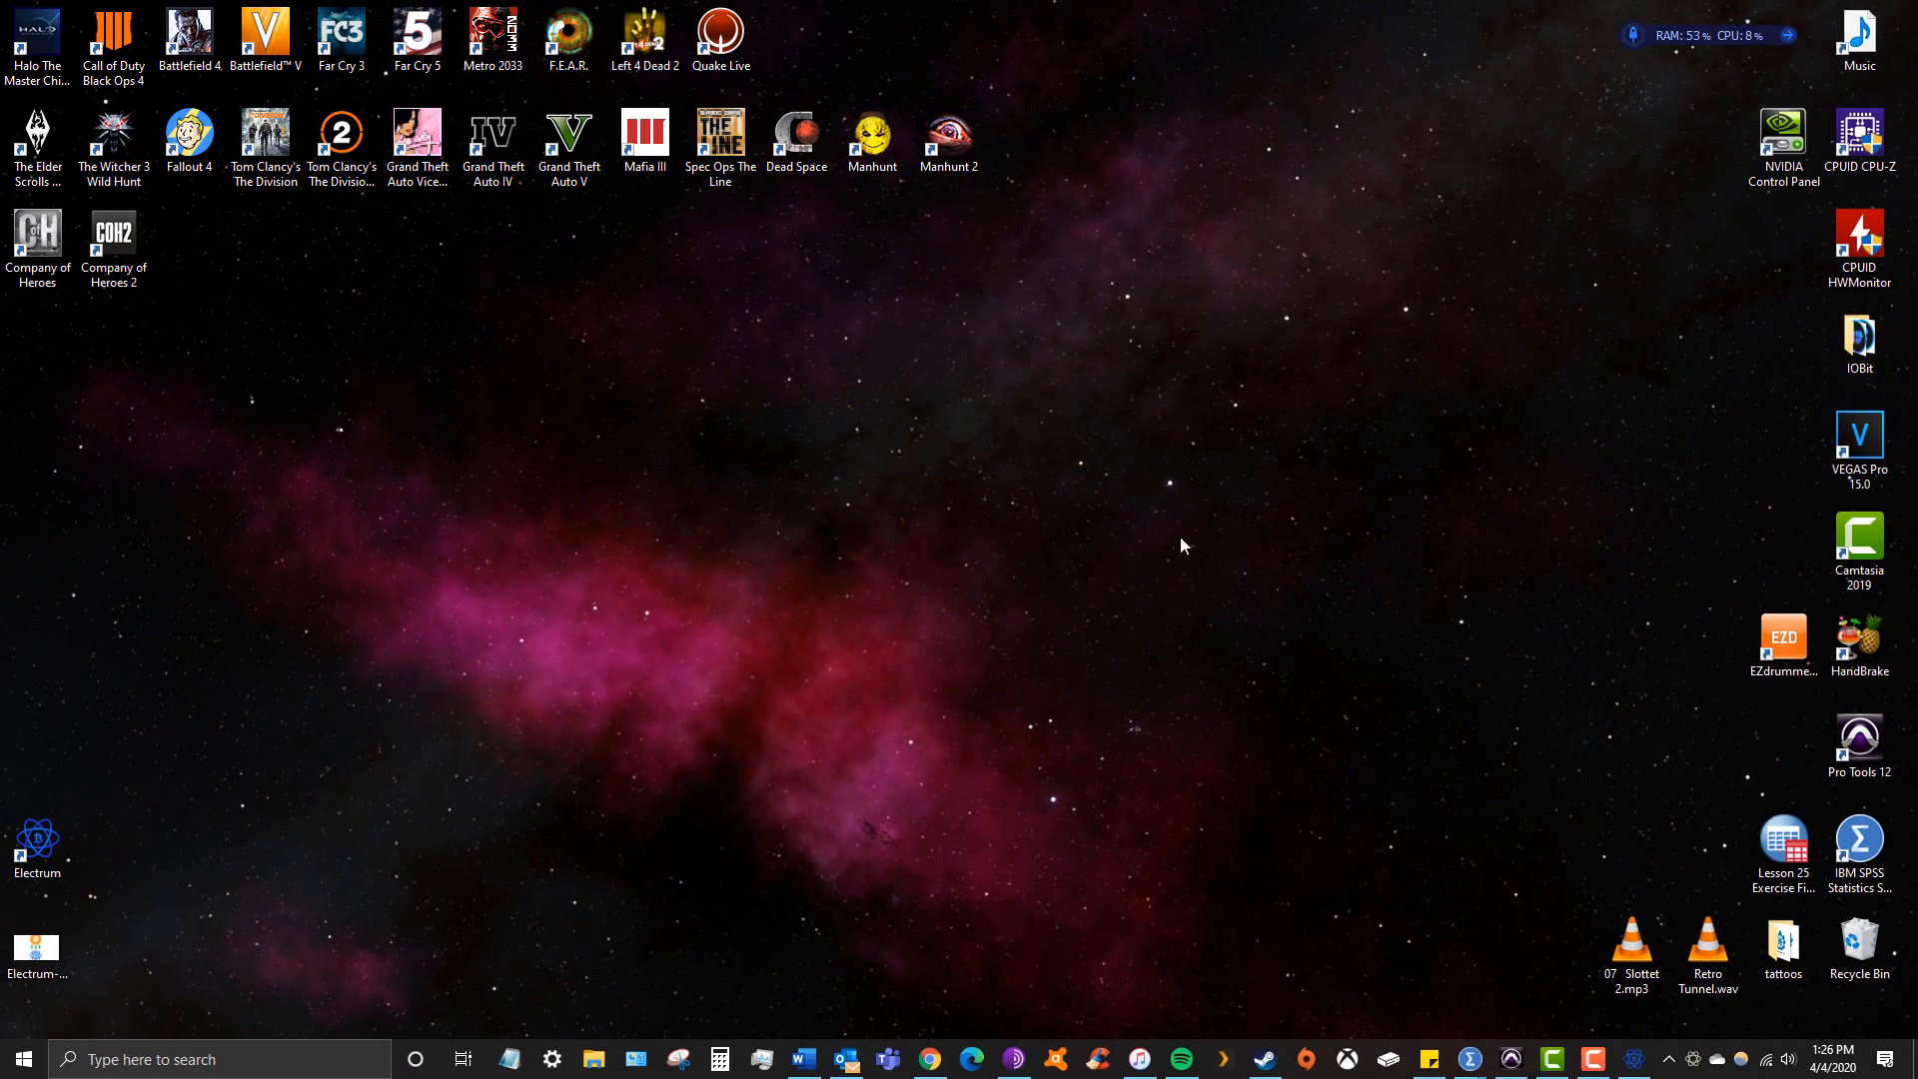
pyautogui.moveTo(928, 1058)
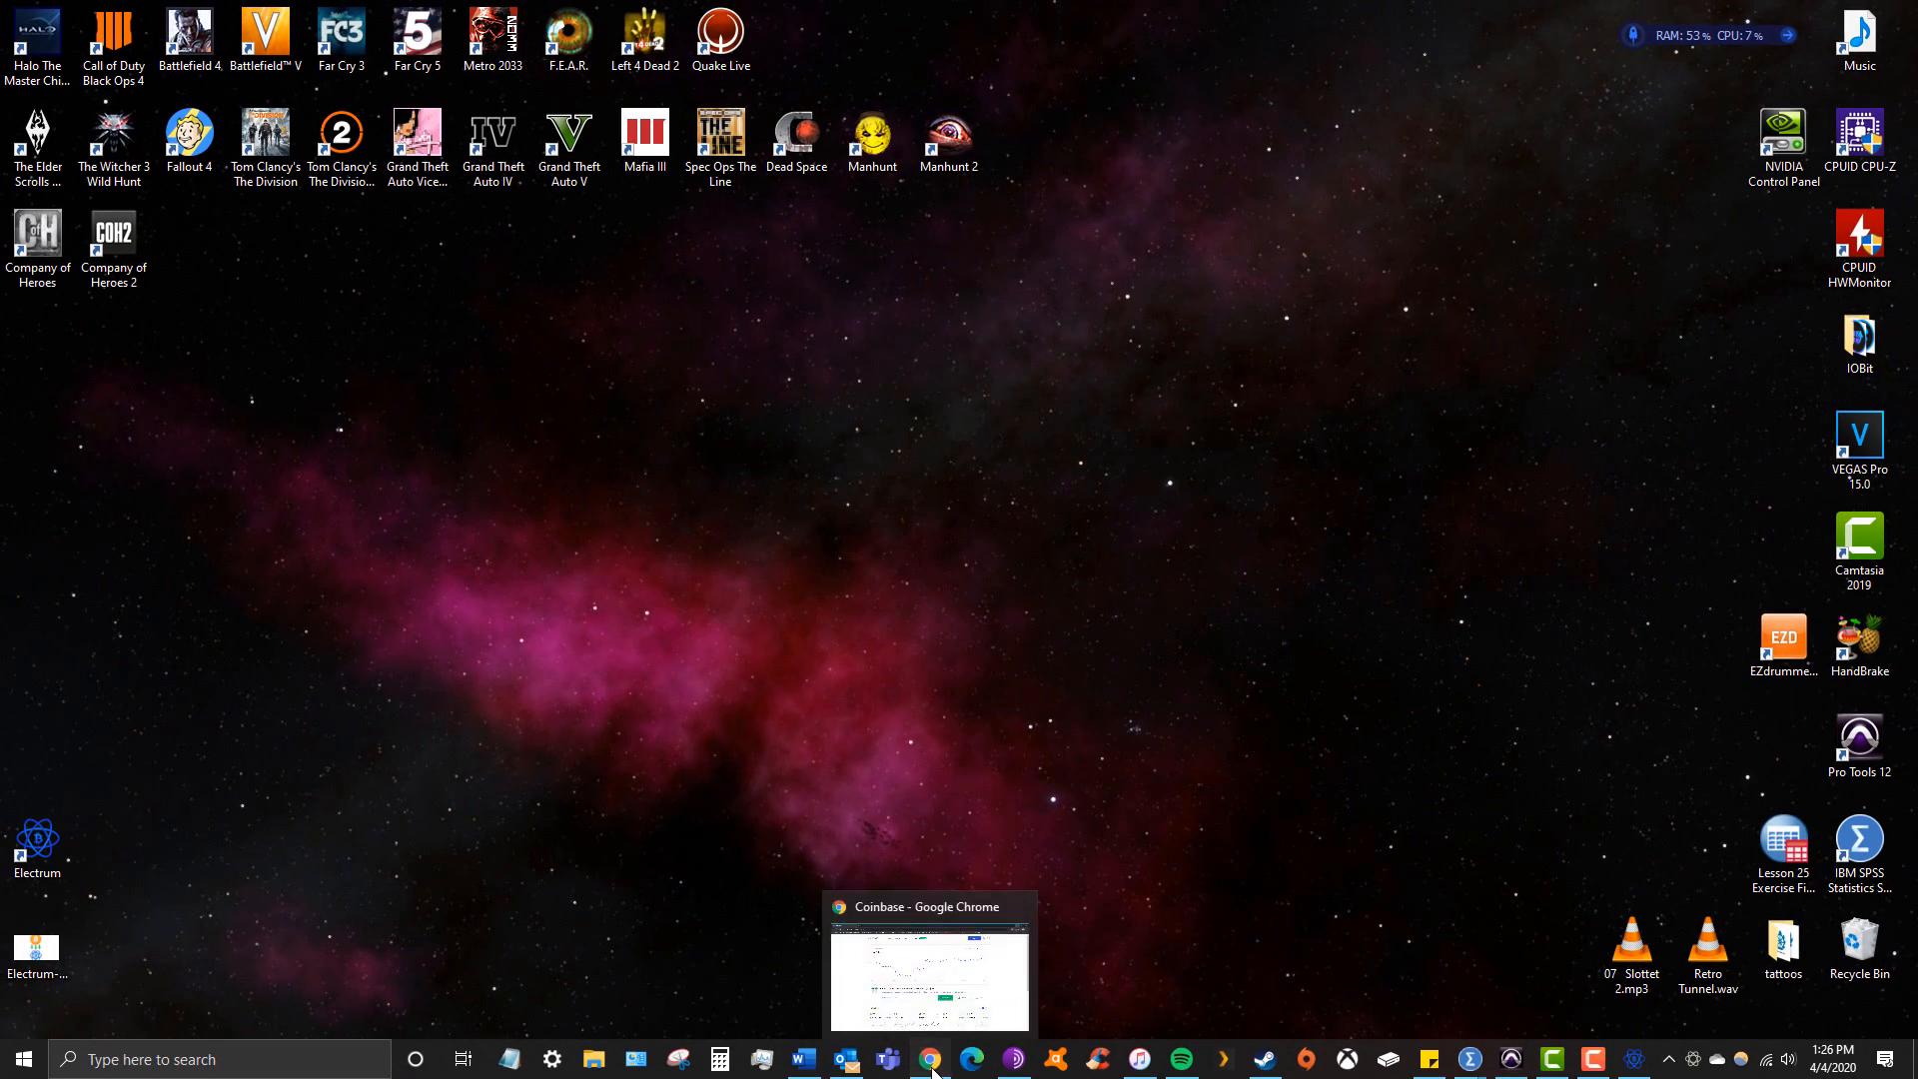
# Return to Coinbase, view the Bitcoin wallet's balance and transactions, and start a send
pyautogui.click(929, 1062)
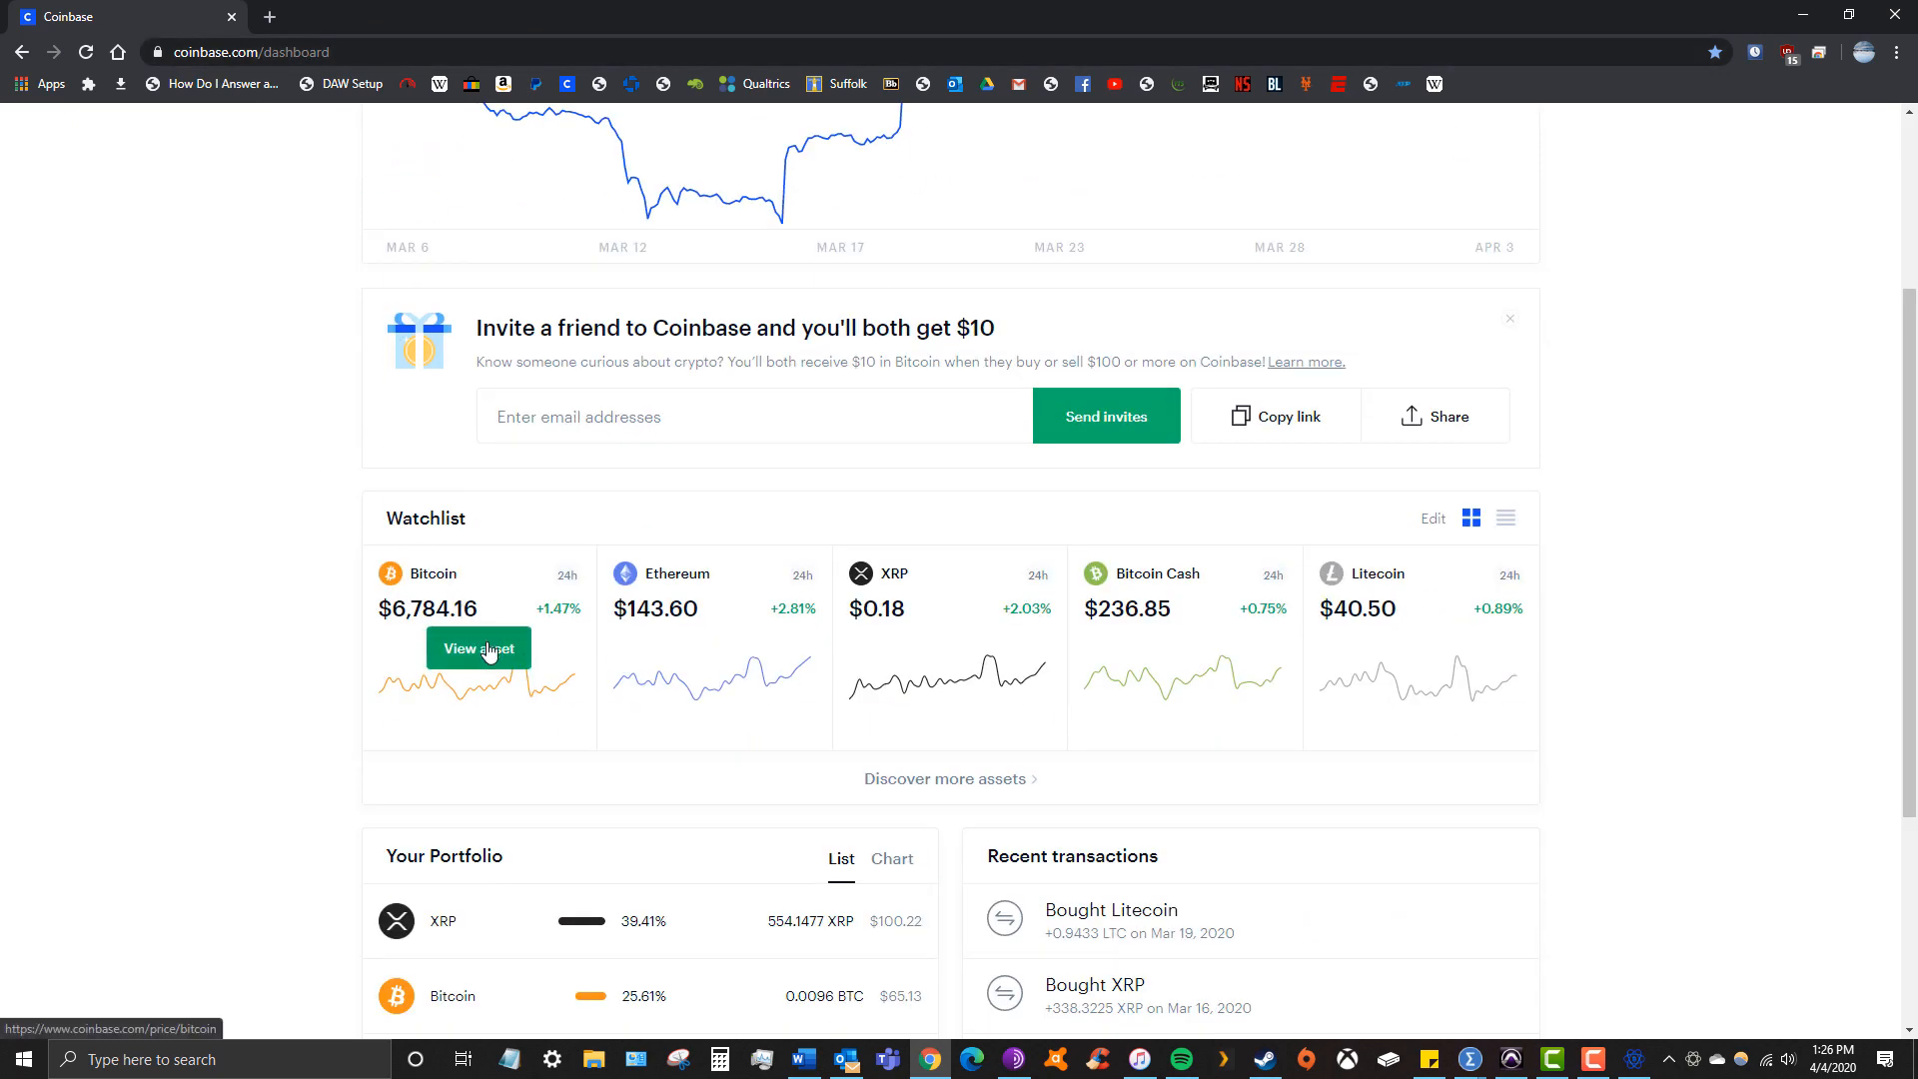
pyautogui.click(477, 648)
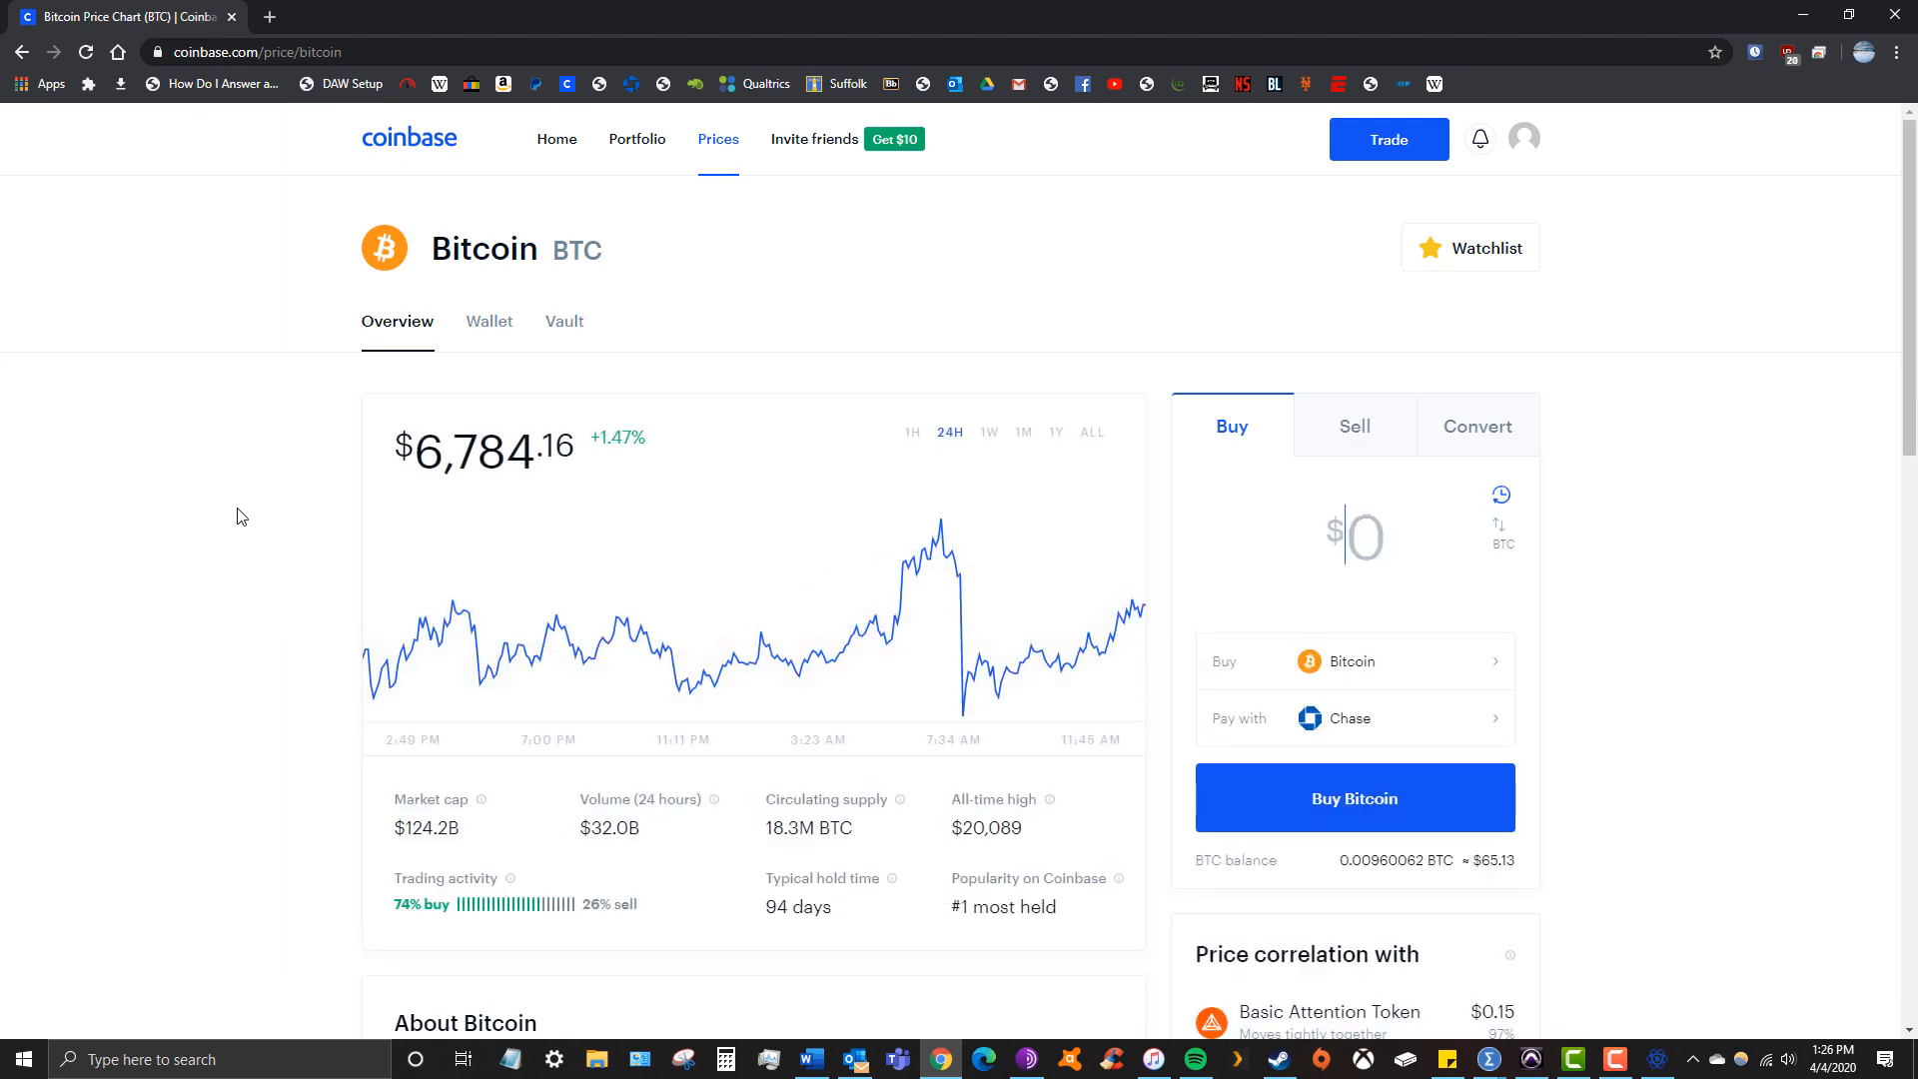
pyautogui.scroll(-3)
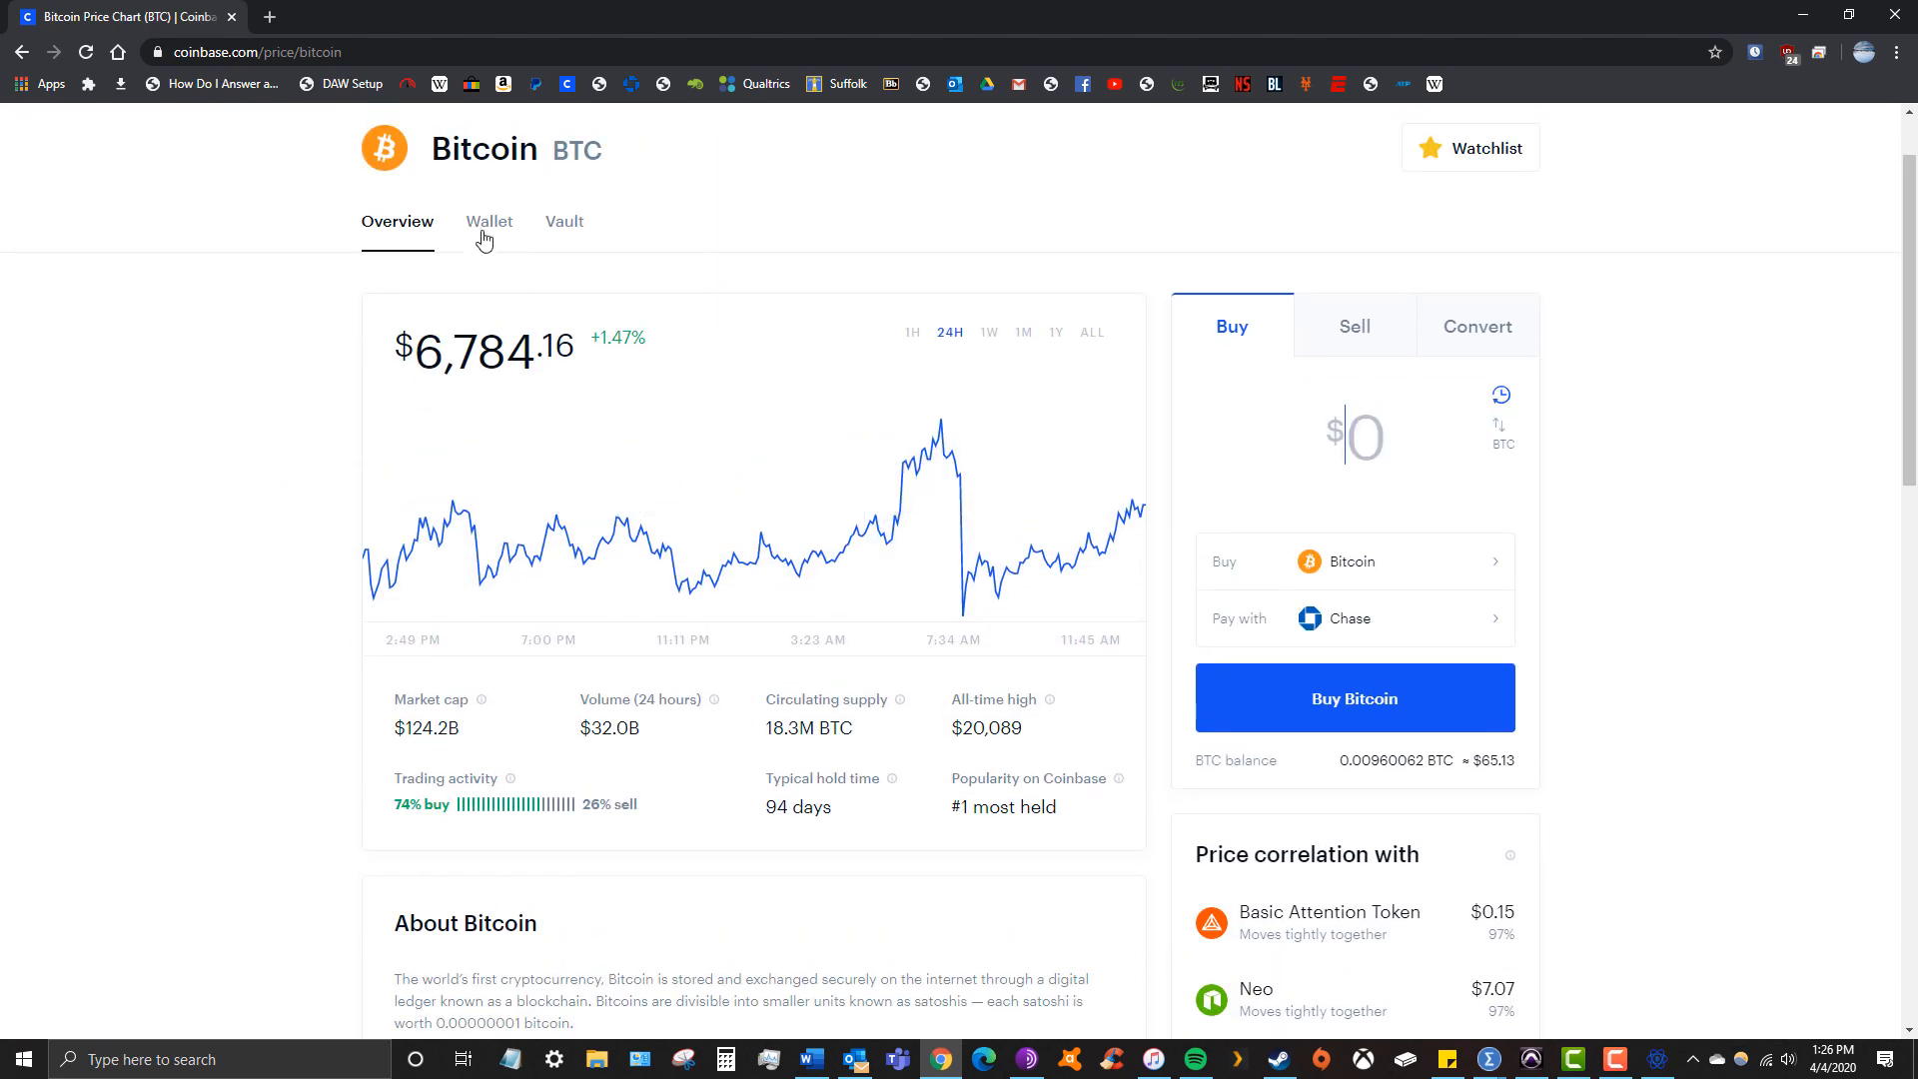
pyautogui.click(487, 222)
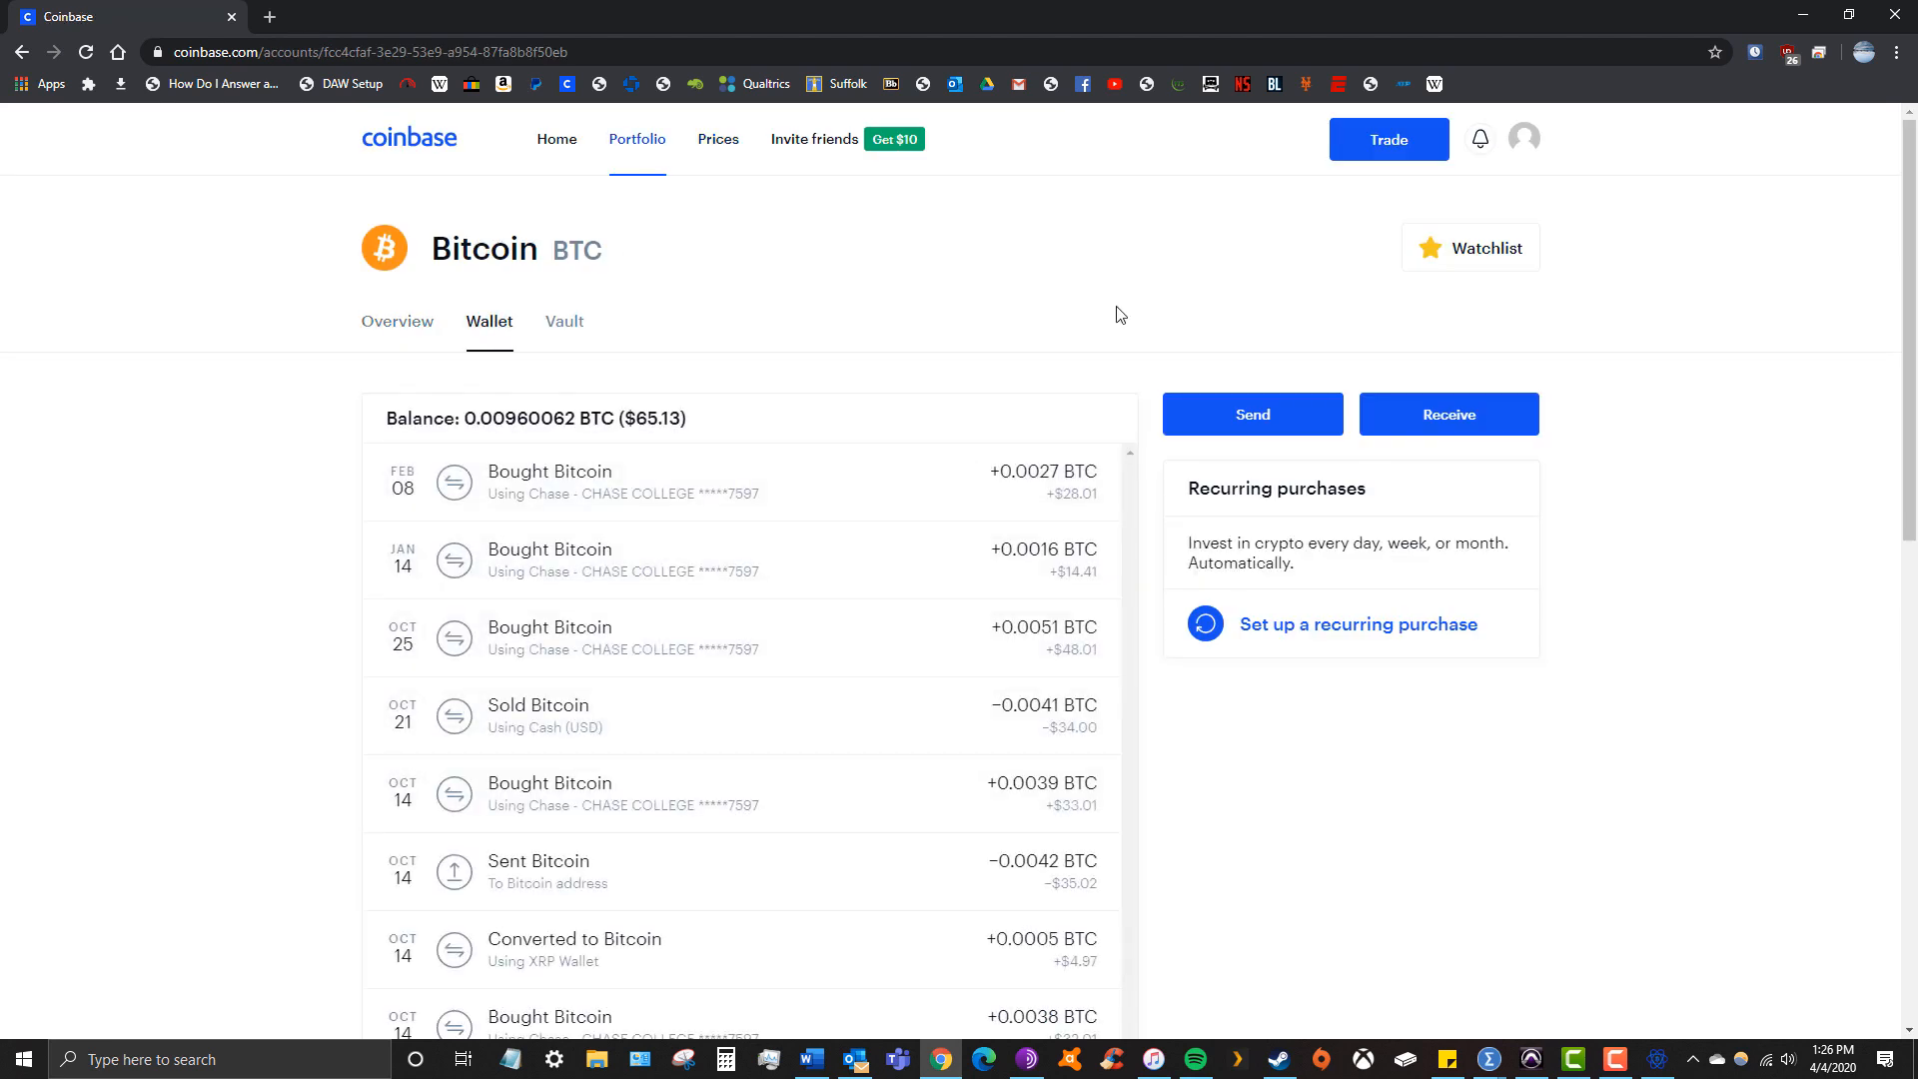
pyautogui.click(1250, 413)
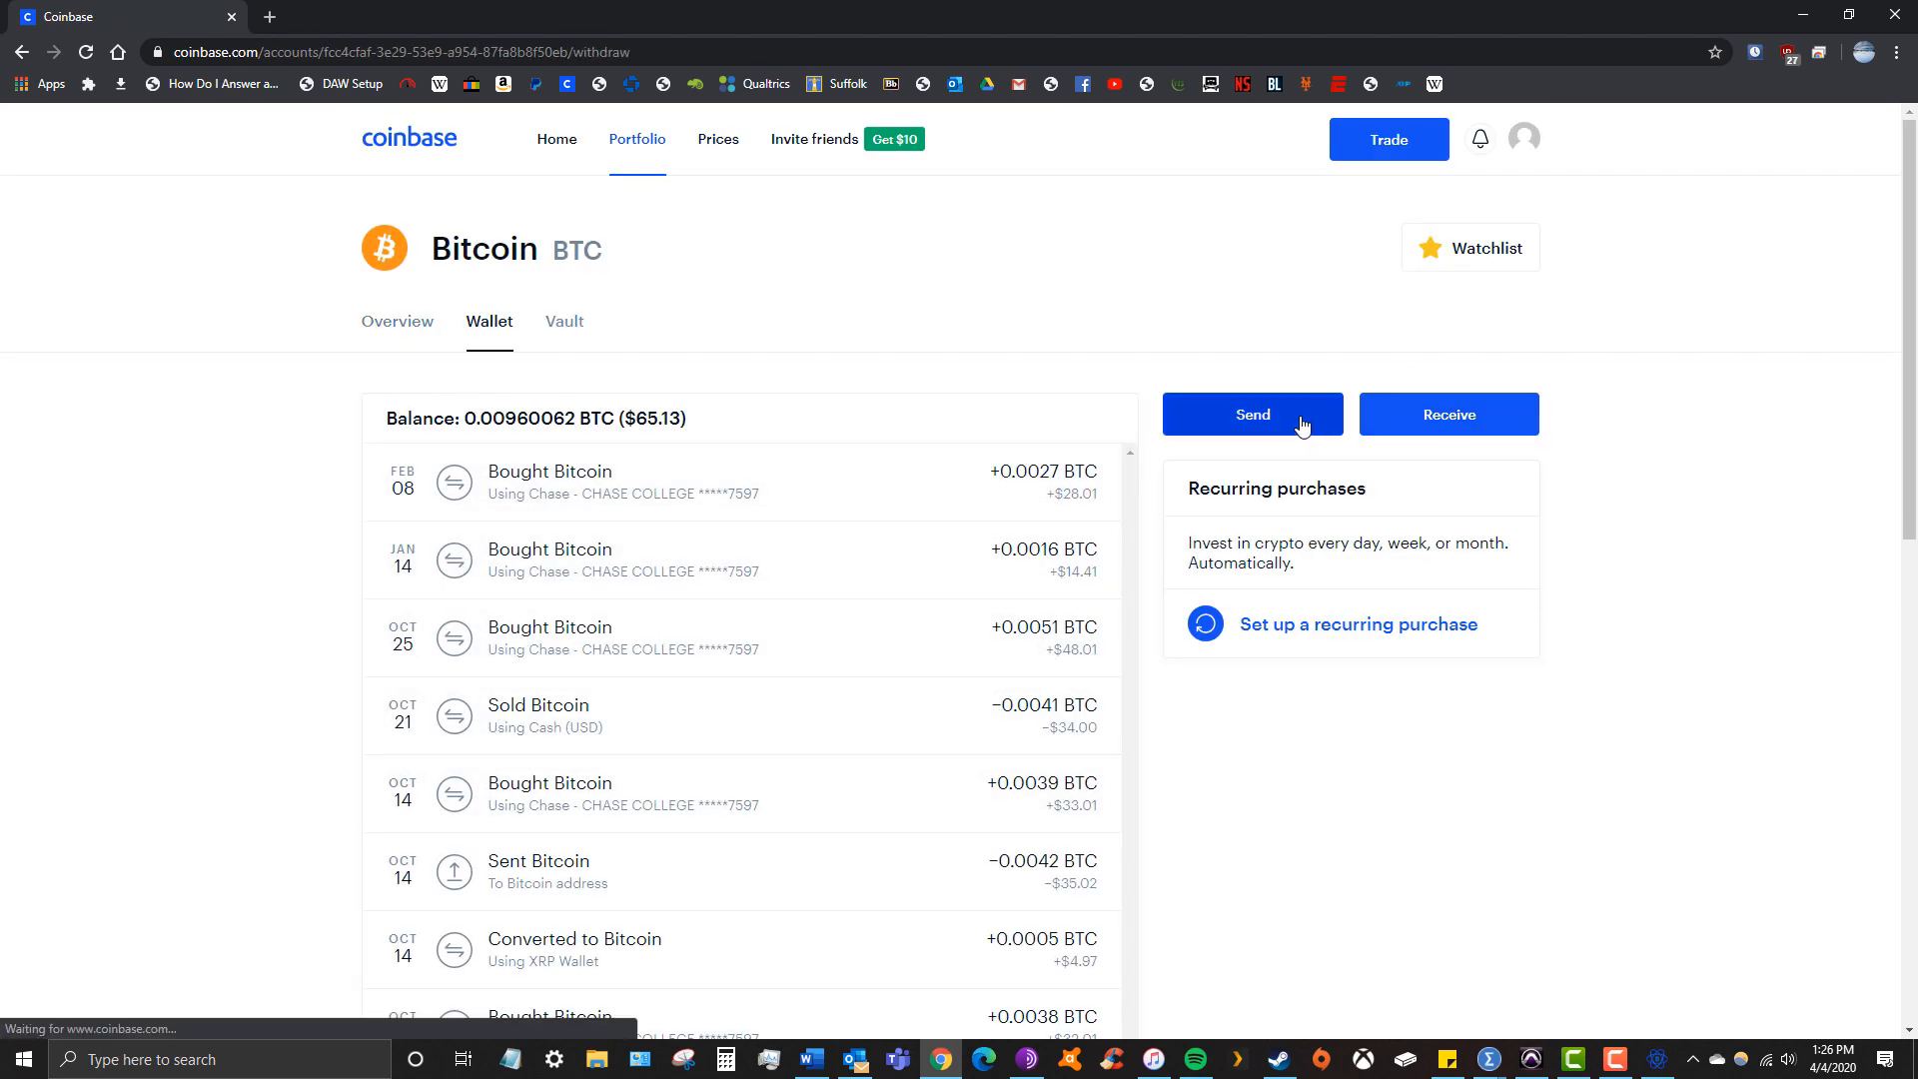
pyautogui.click(1251, 413)
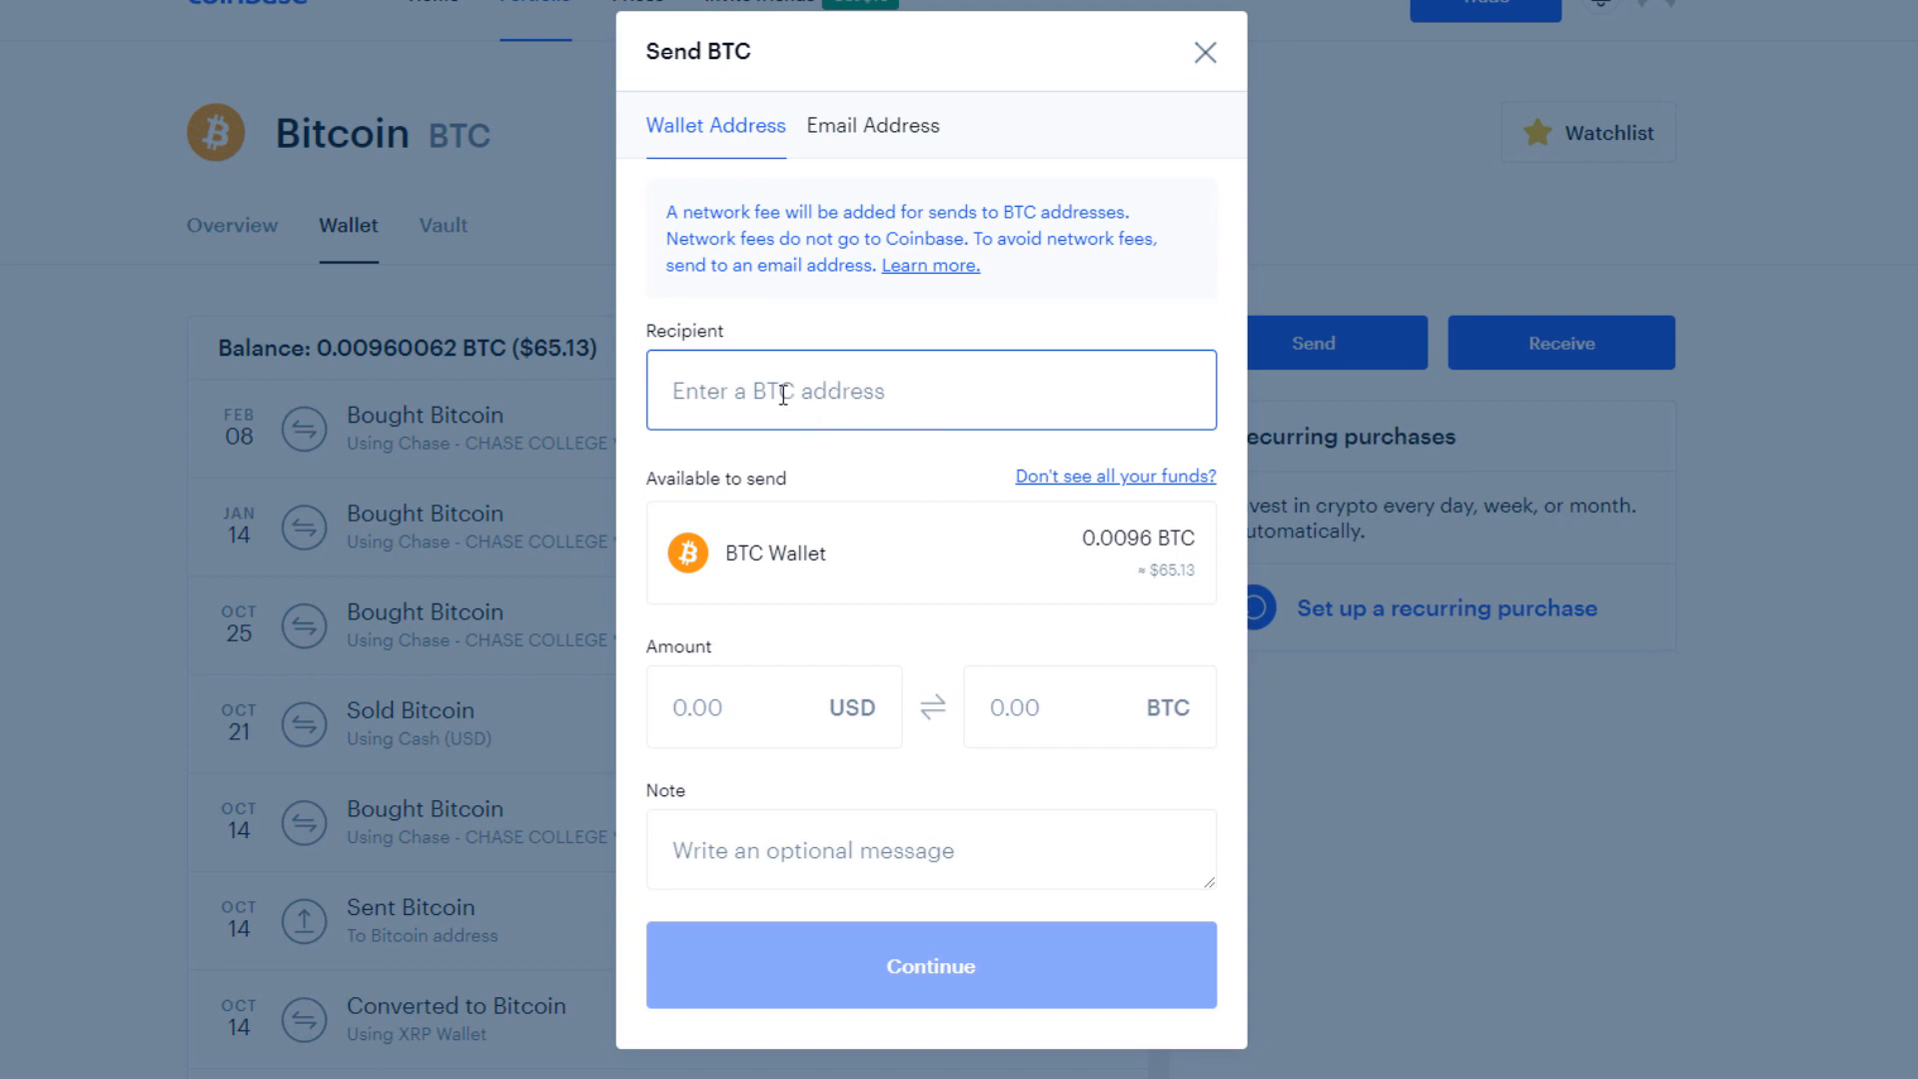
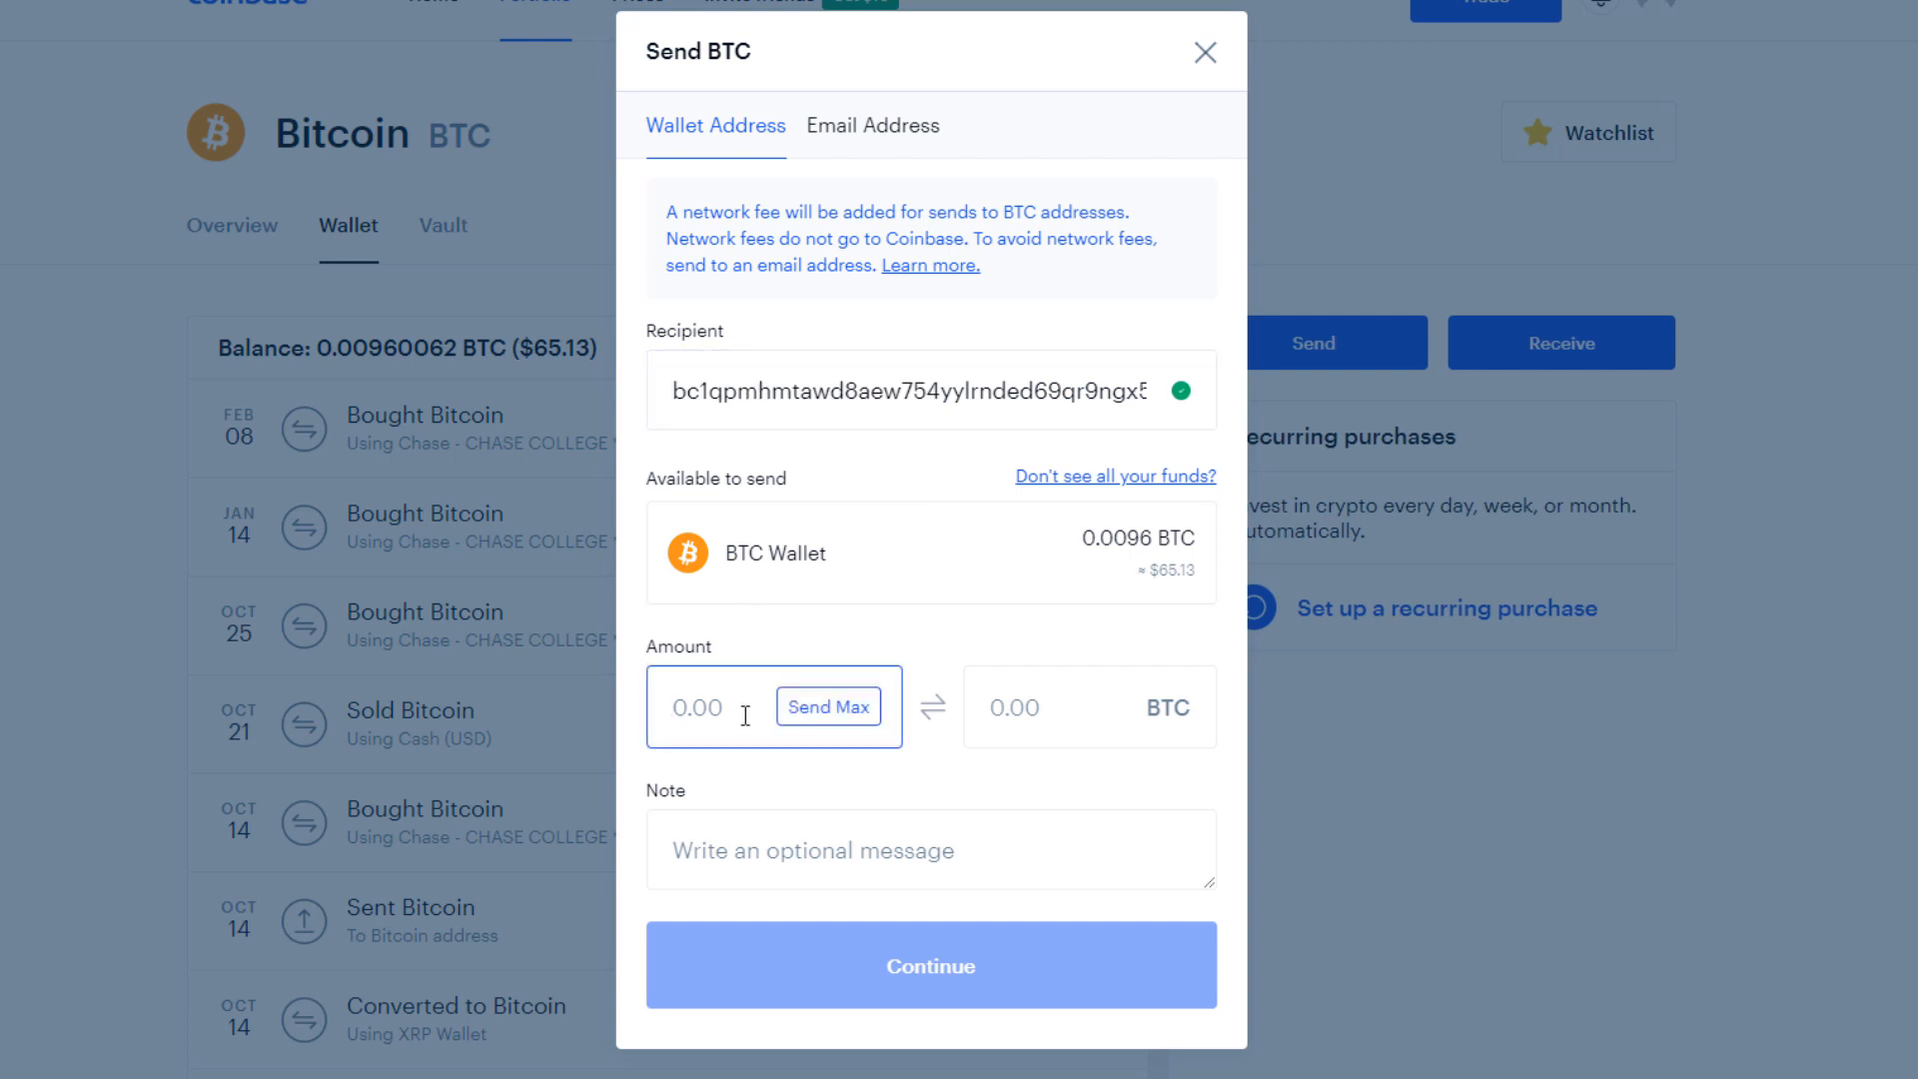
pyautogui.write('10')
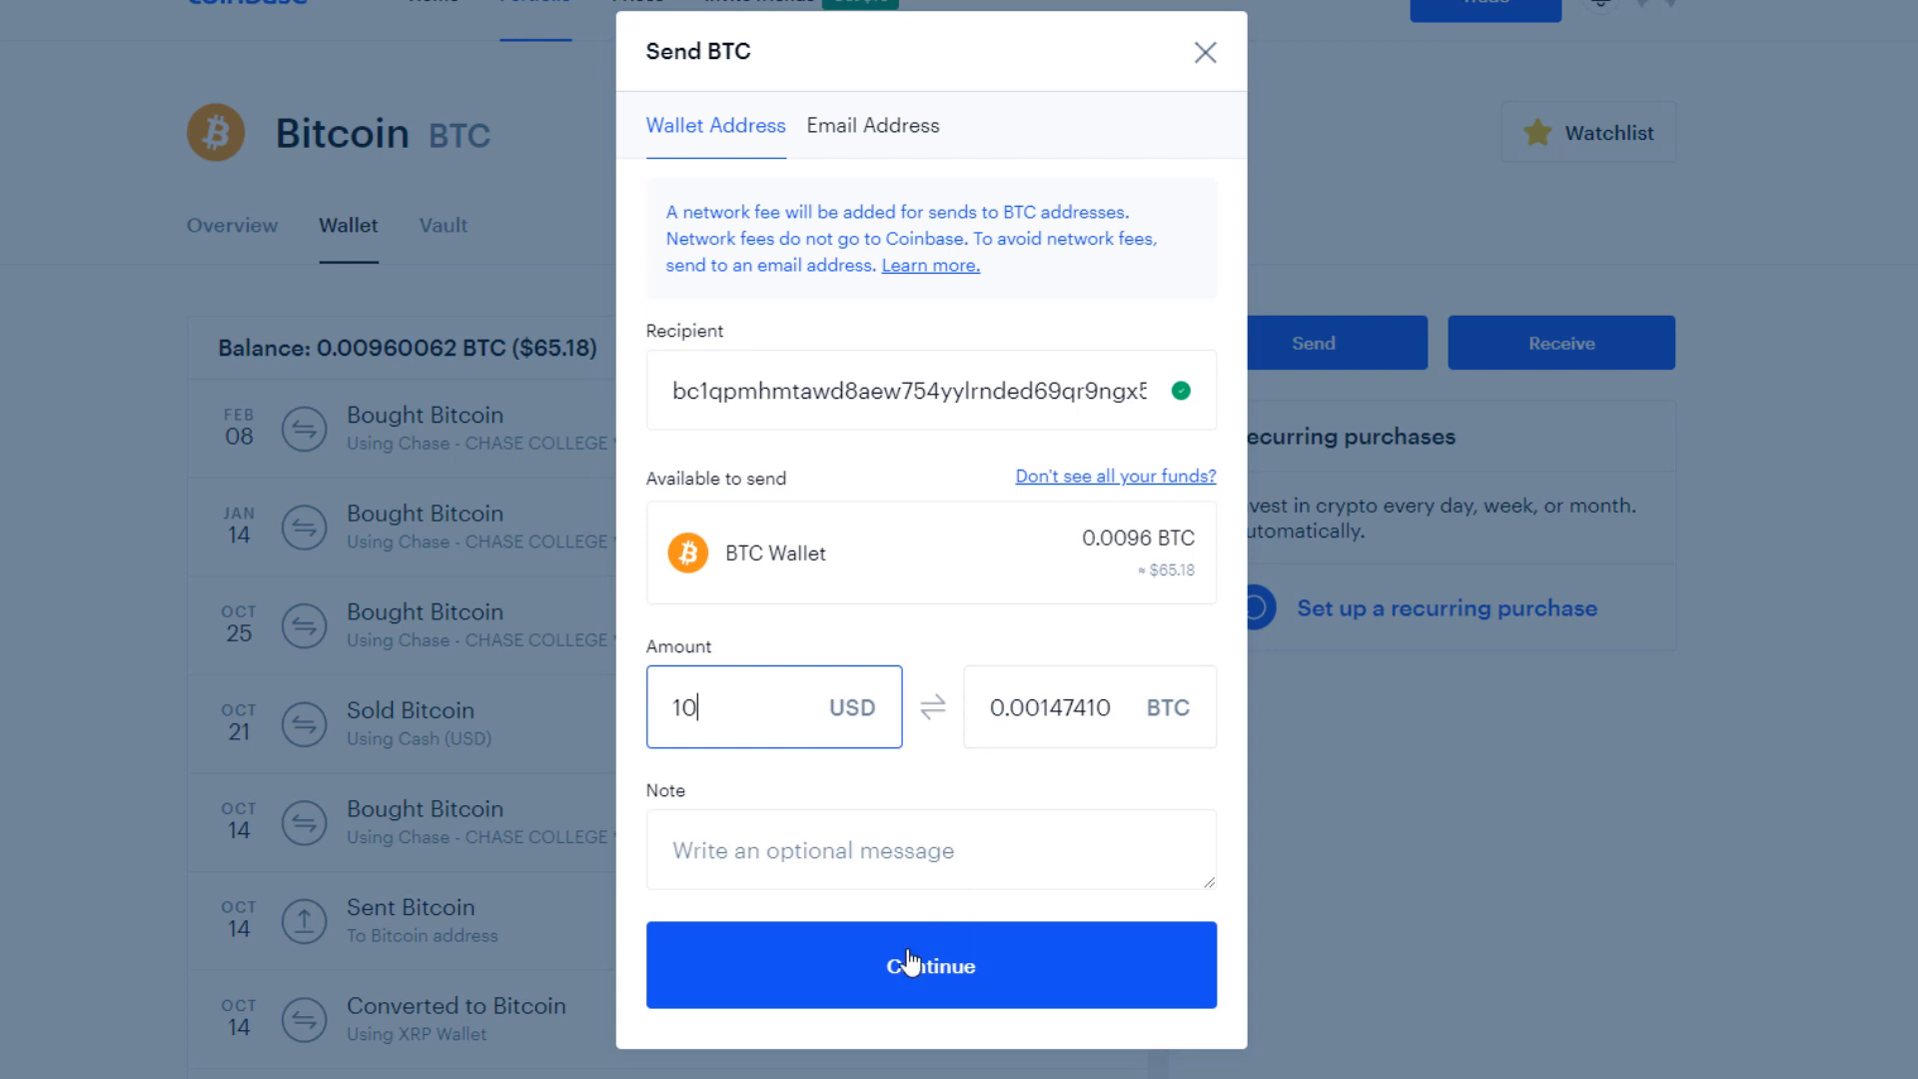
pyautogui.click(929, 963)
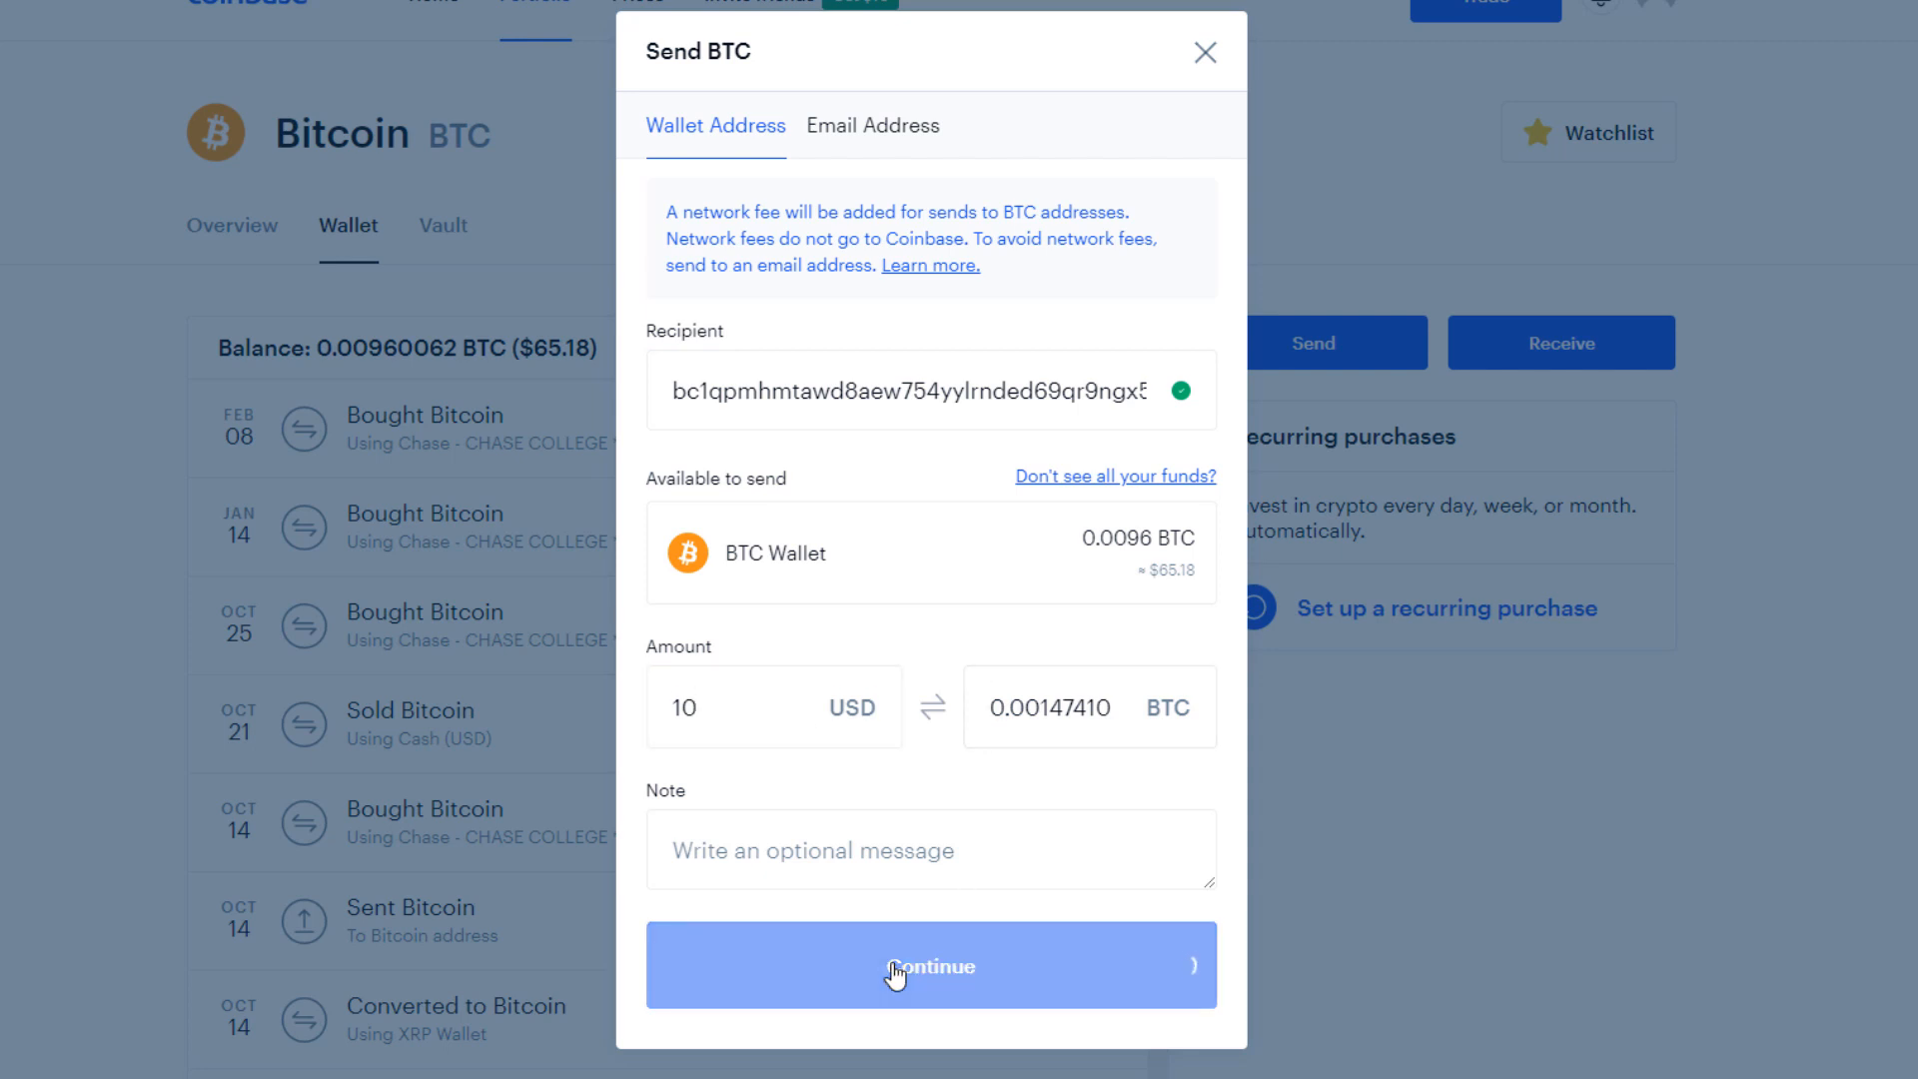
pyautogui.click(929, 964)
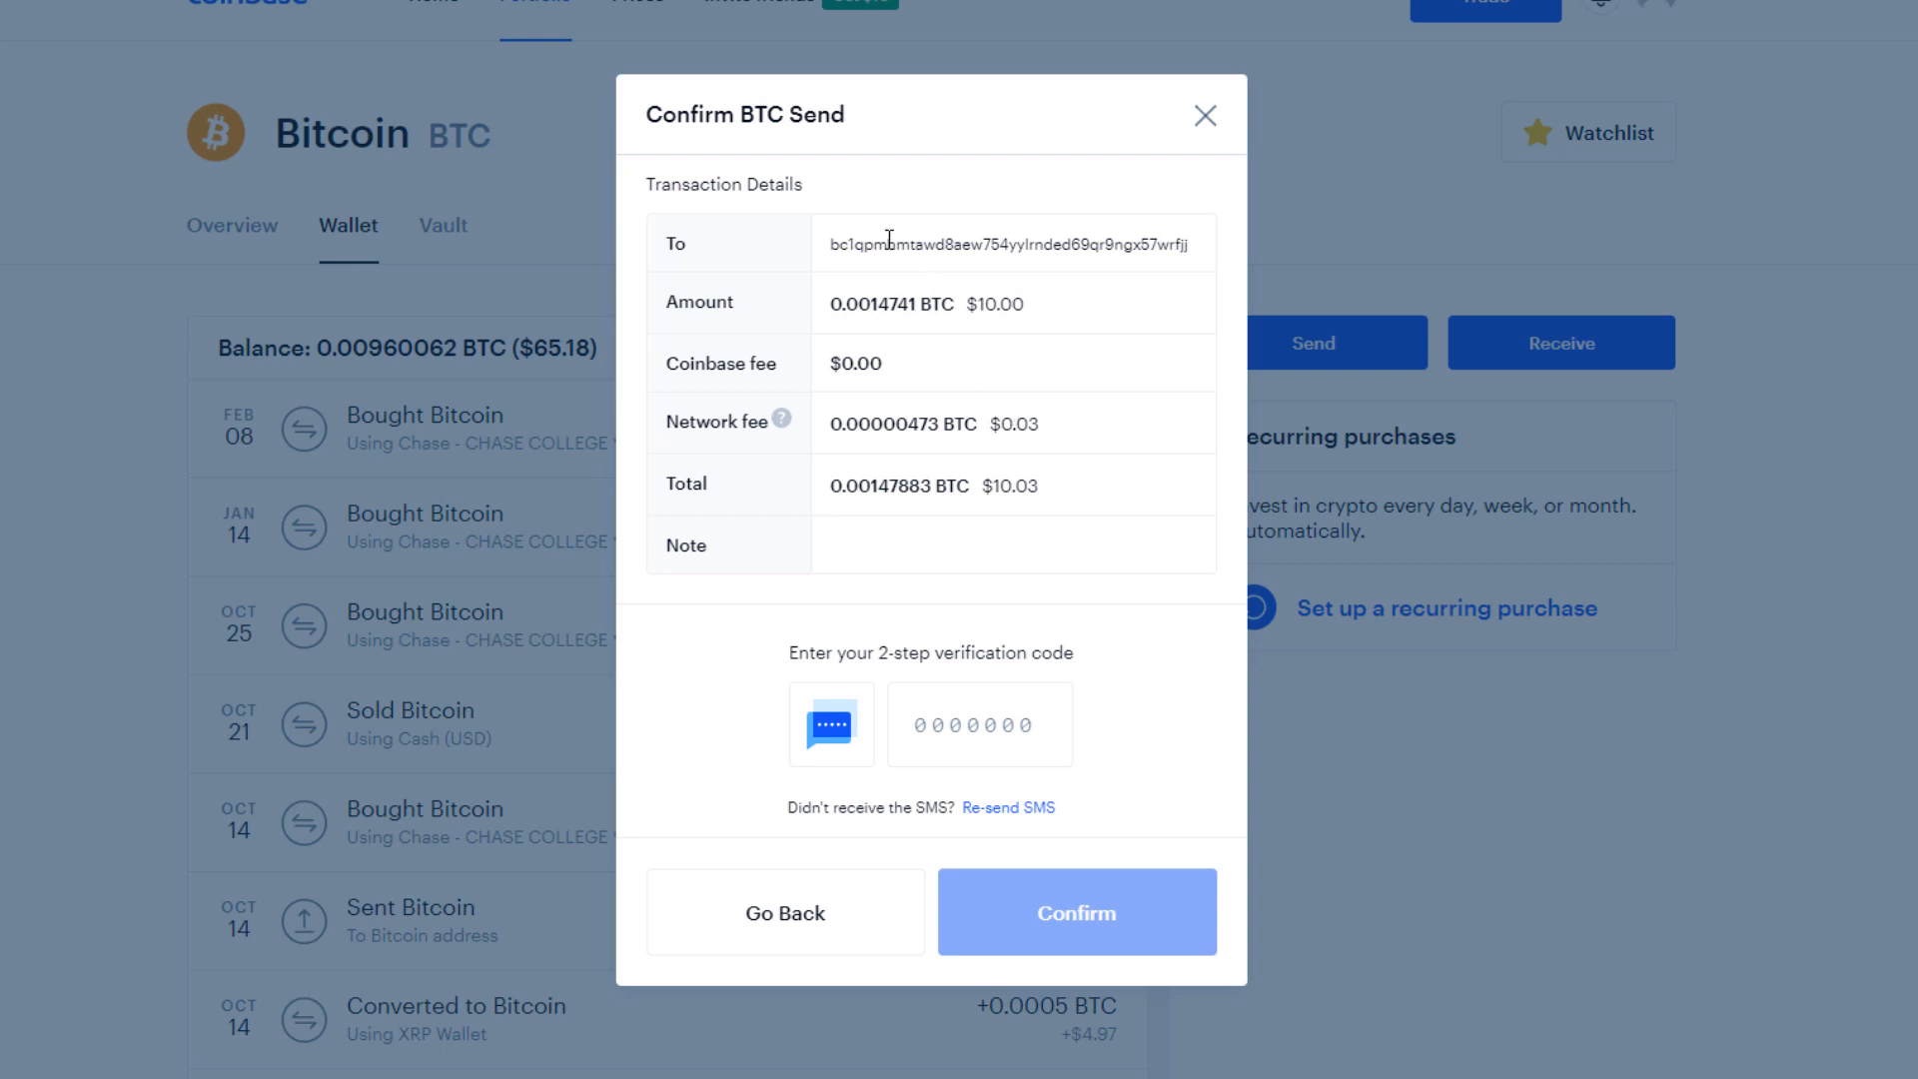
pyautogui.moveTo(1022, 403)
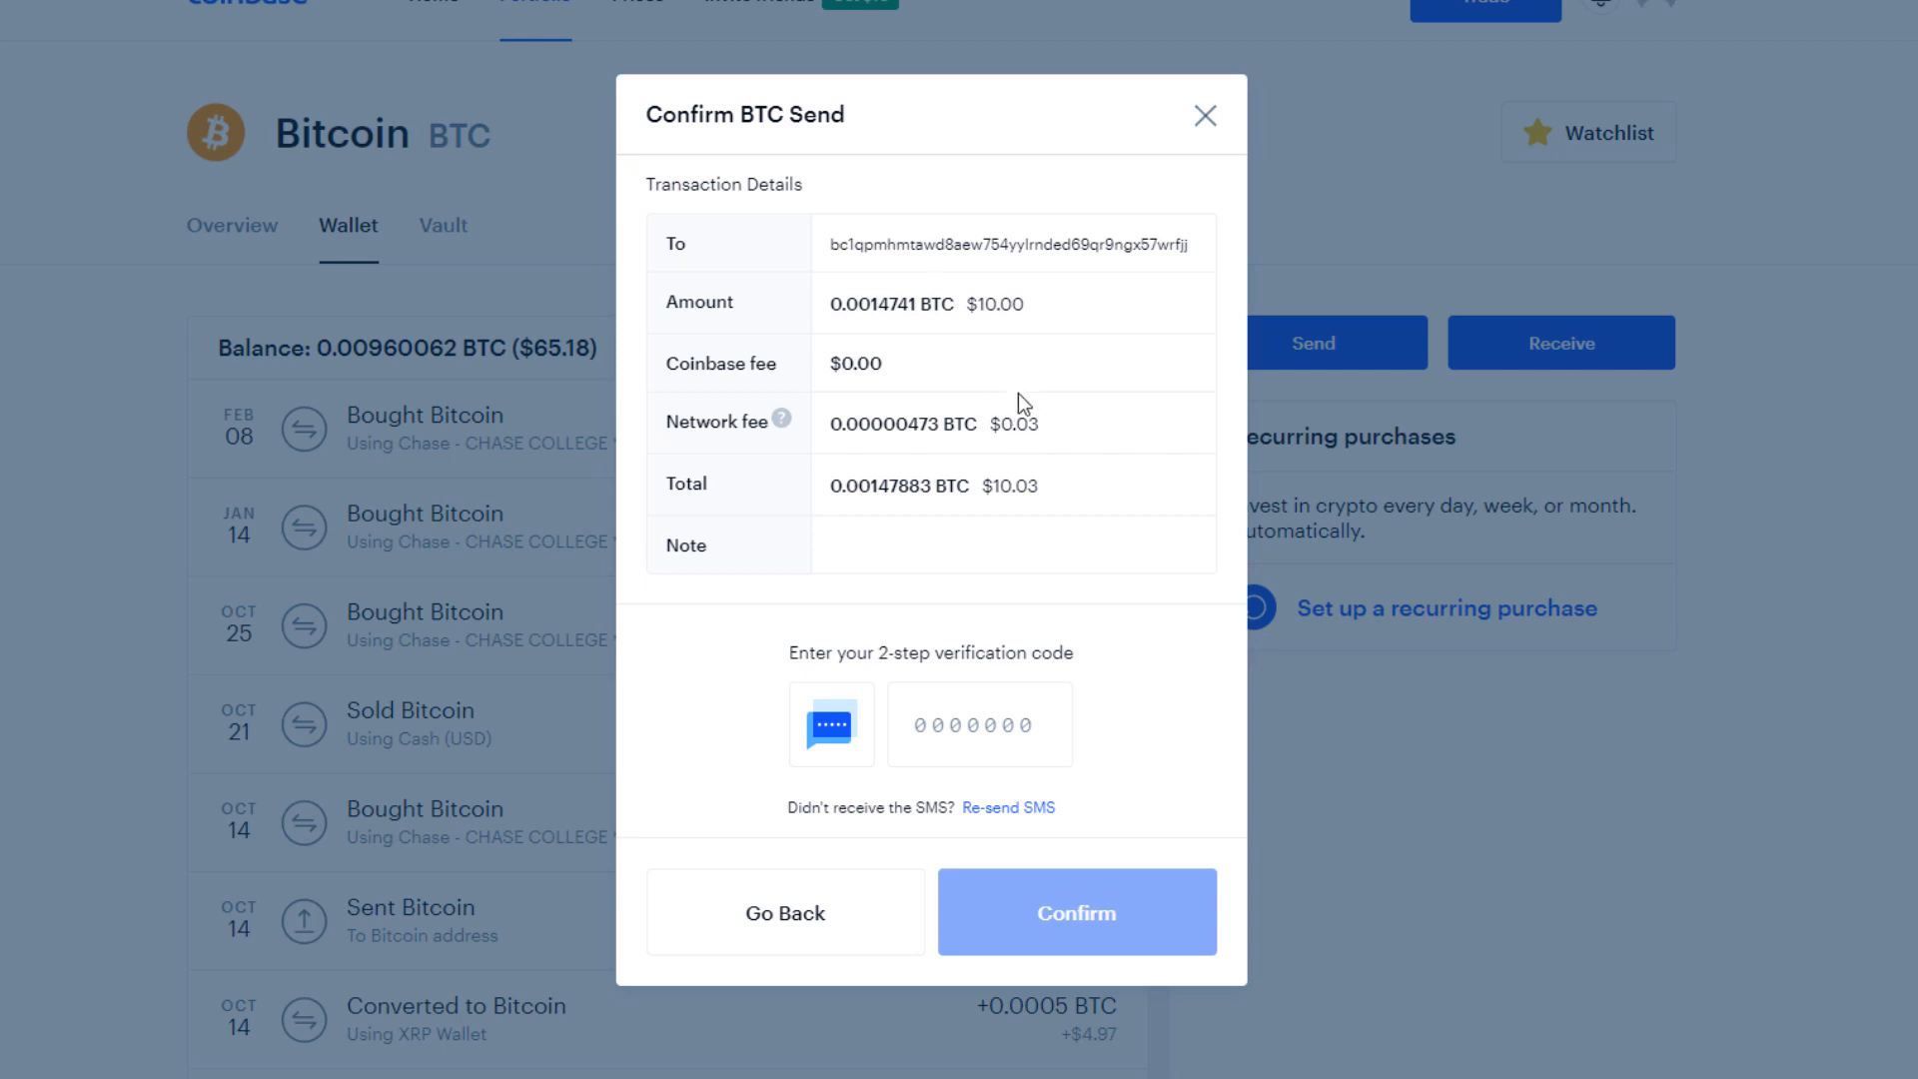
pyautogui.moveTo(1023, 449)
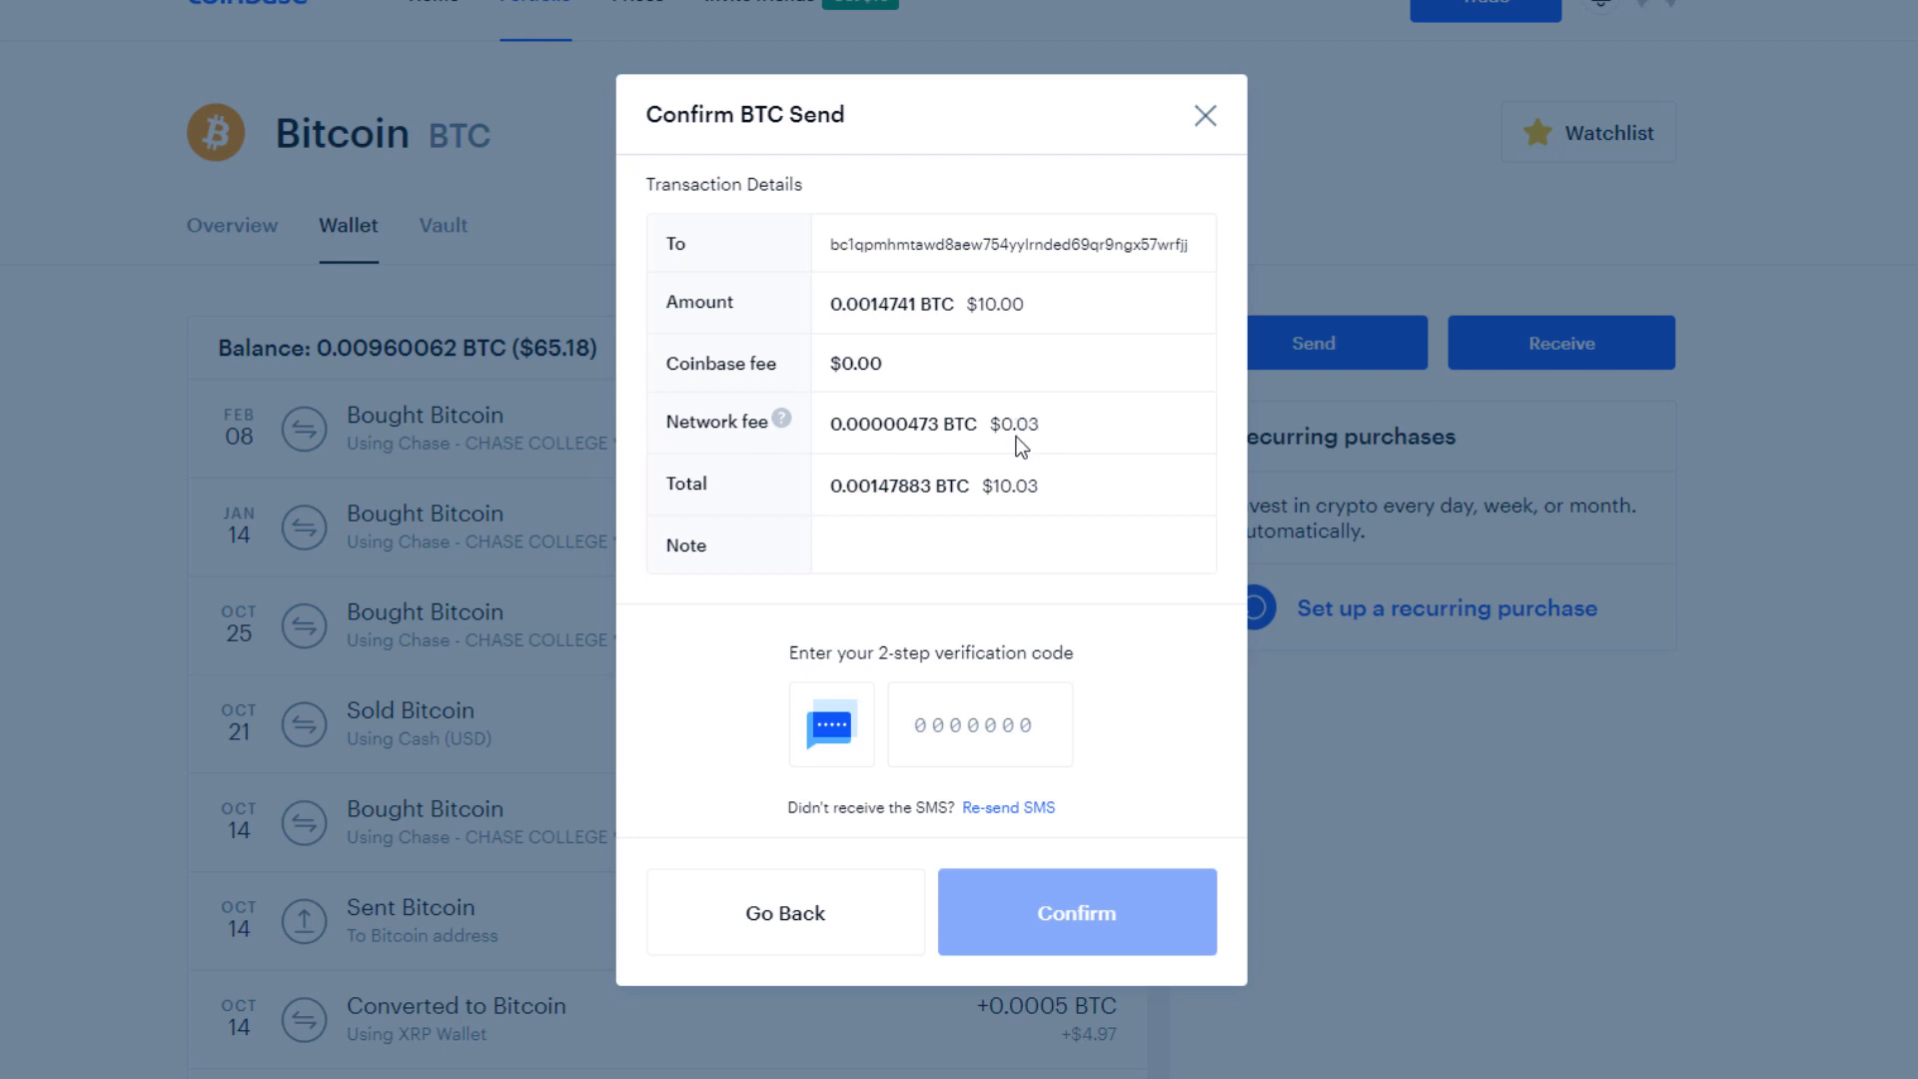
pyautogui.click(979, 723)
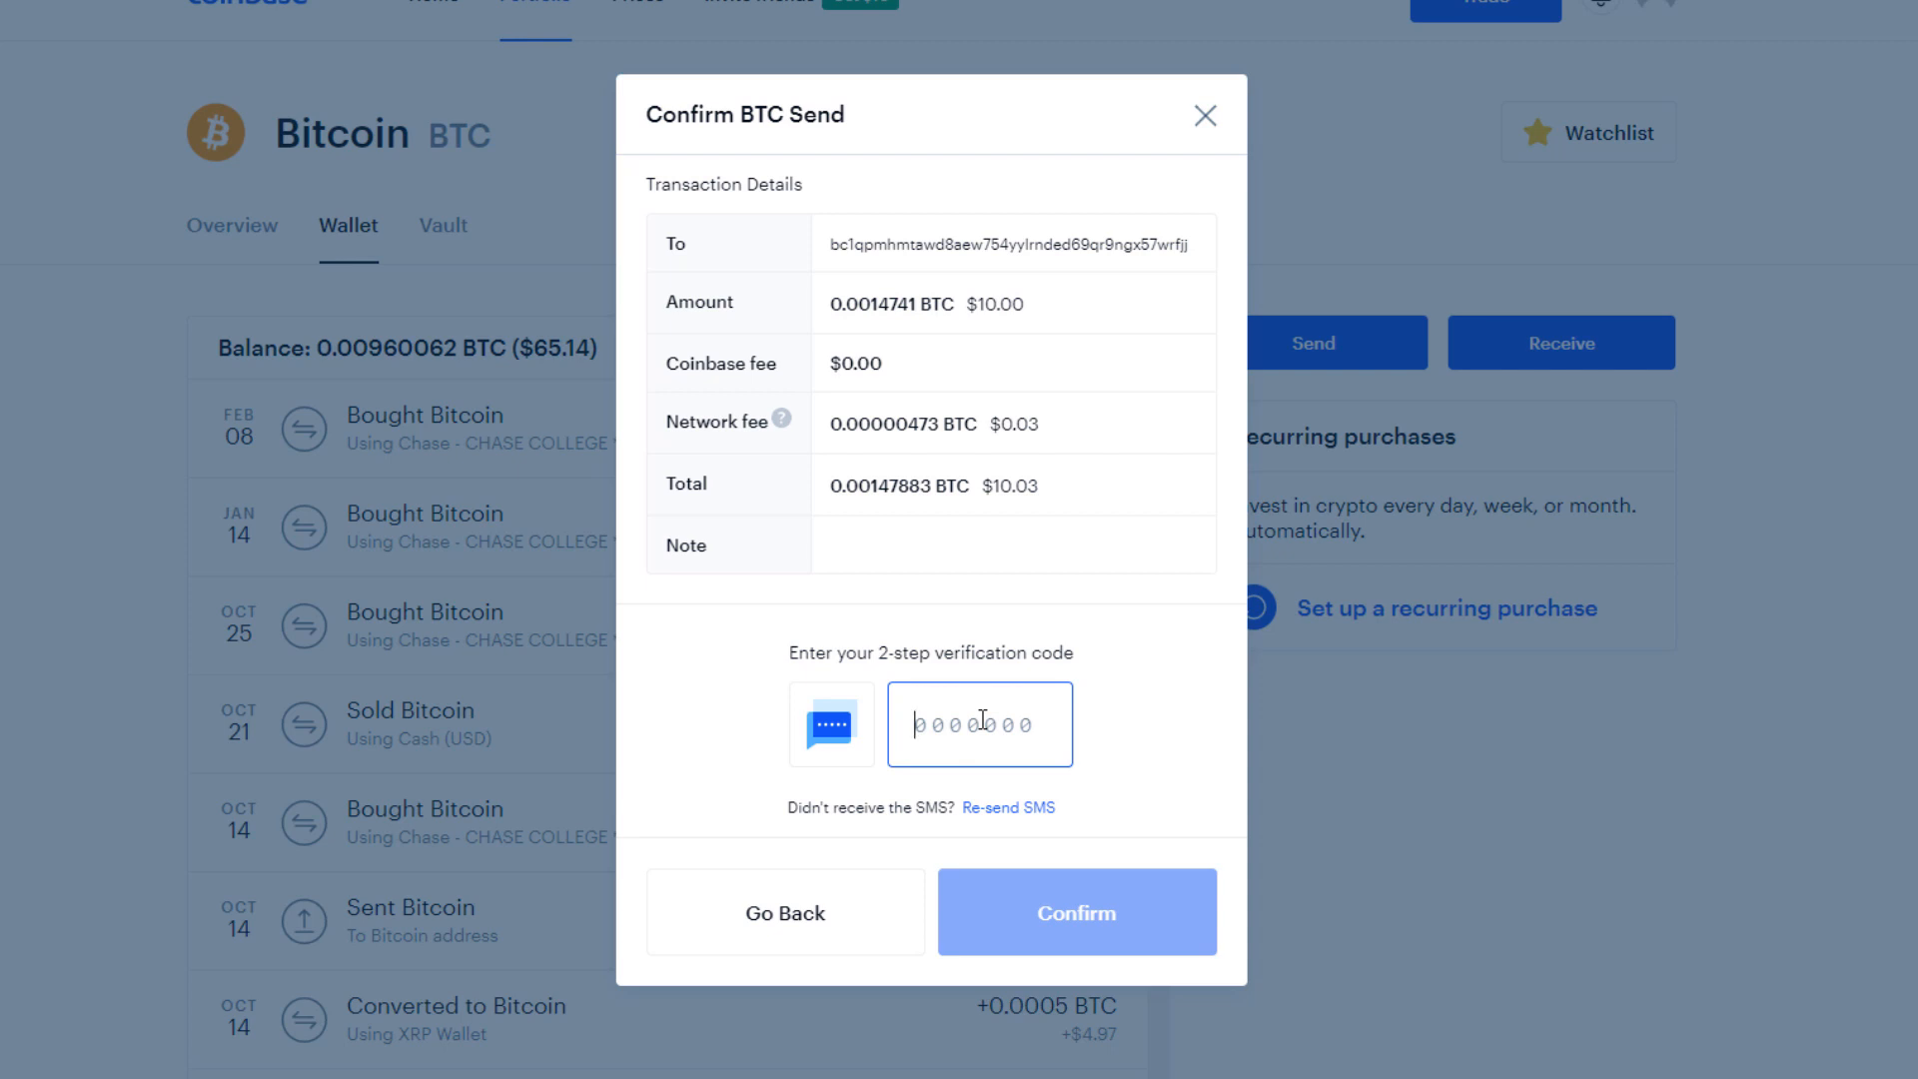
pyautogui.moveTo(1082, 713)
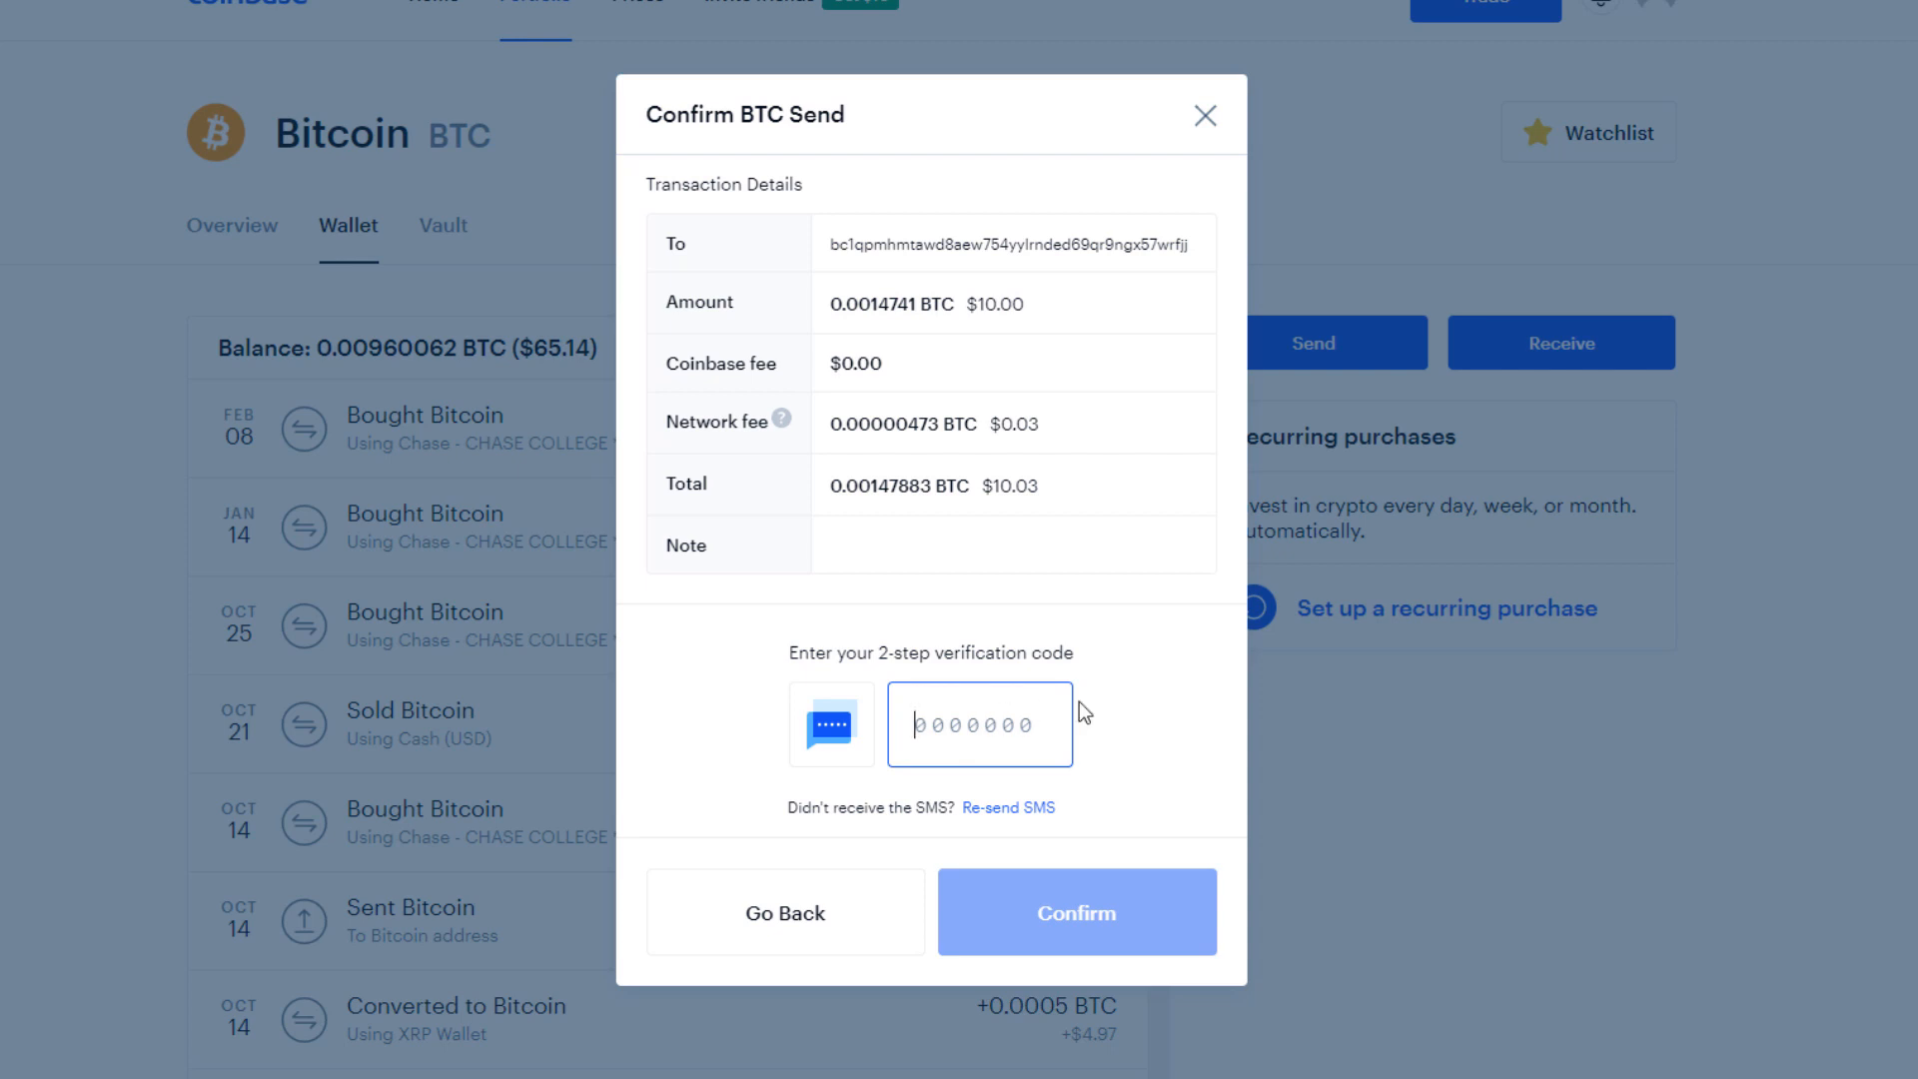
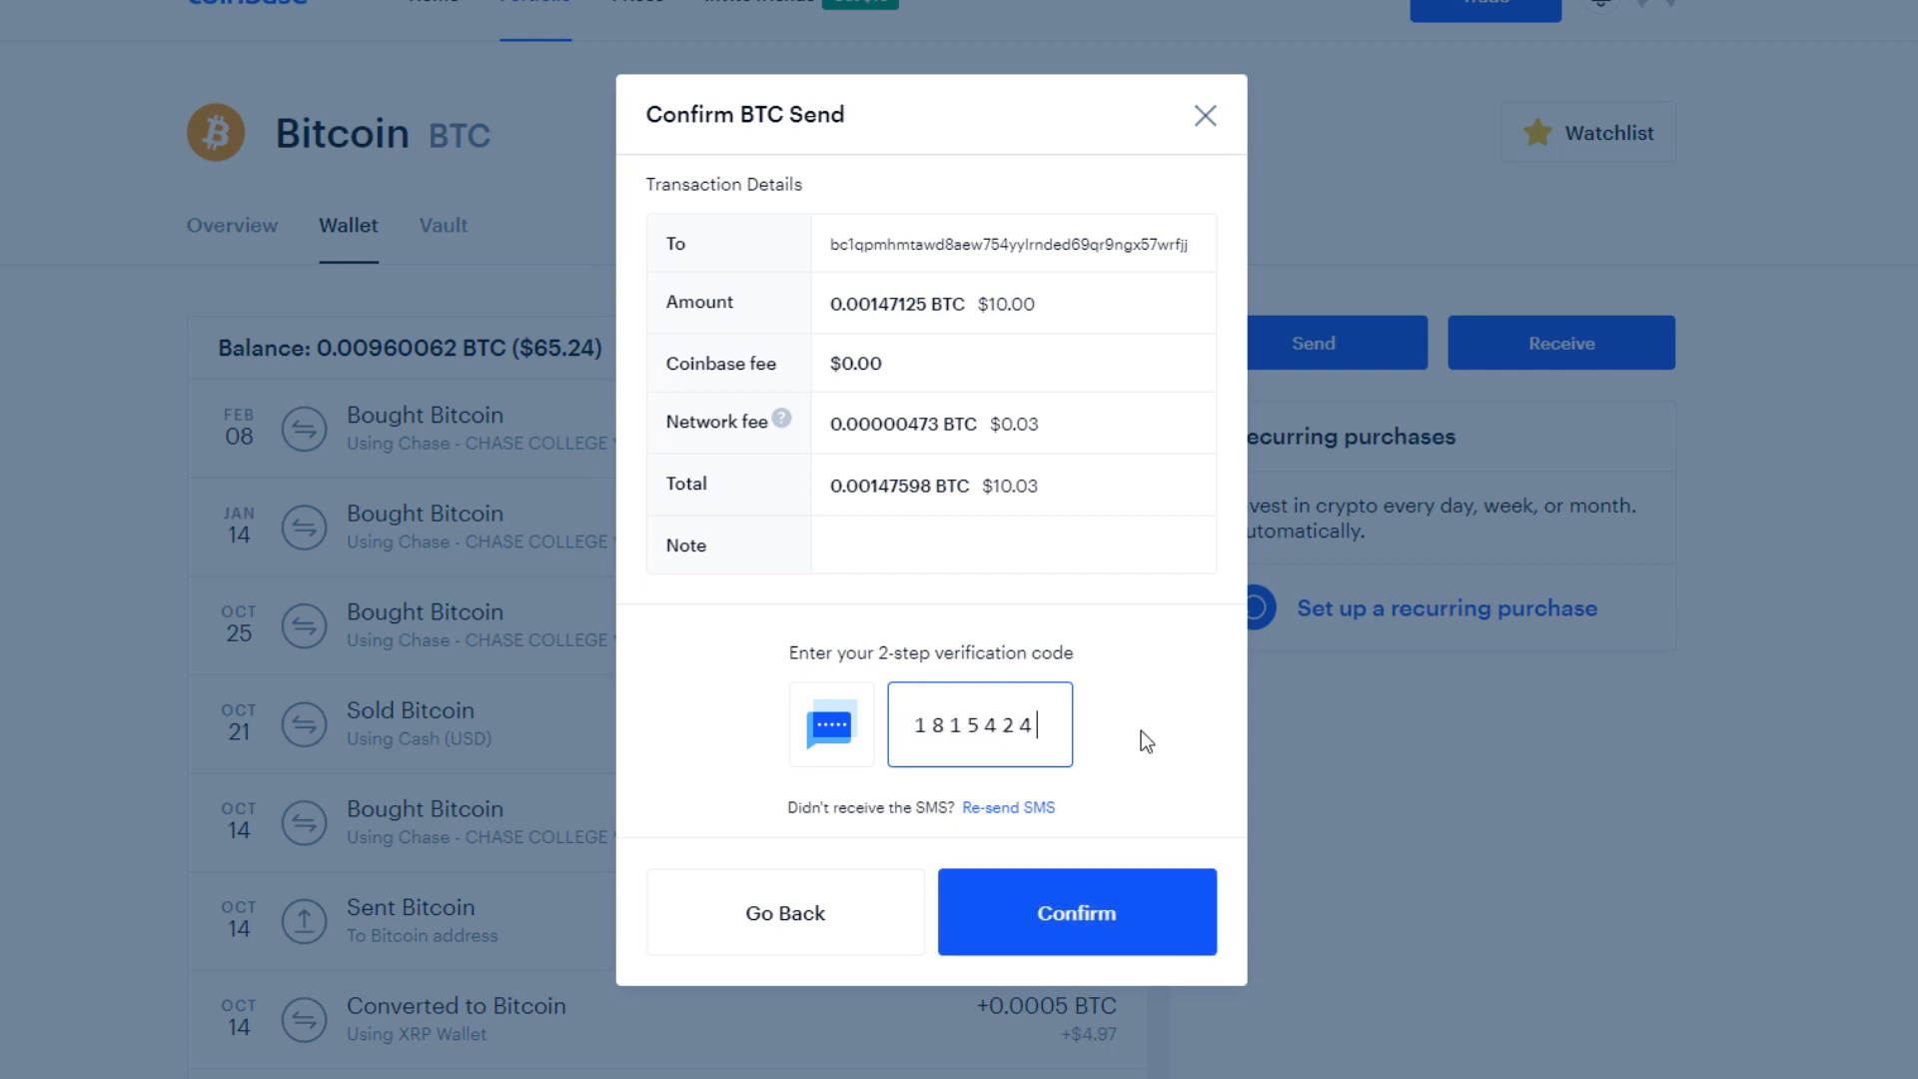
pyautogui.click(1075, 910)
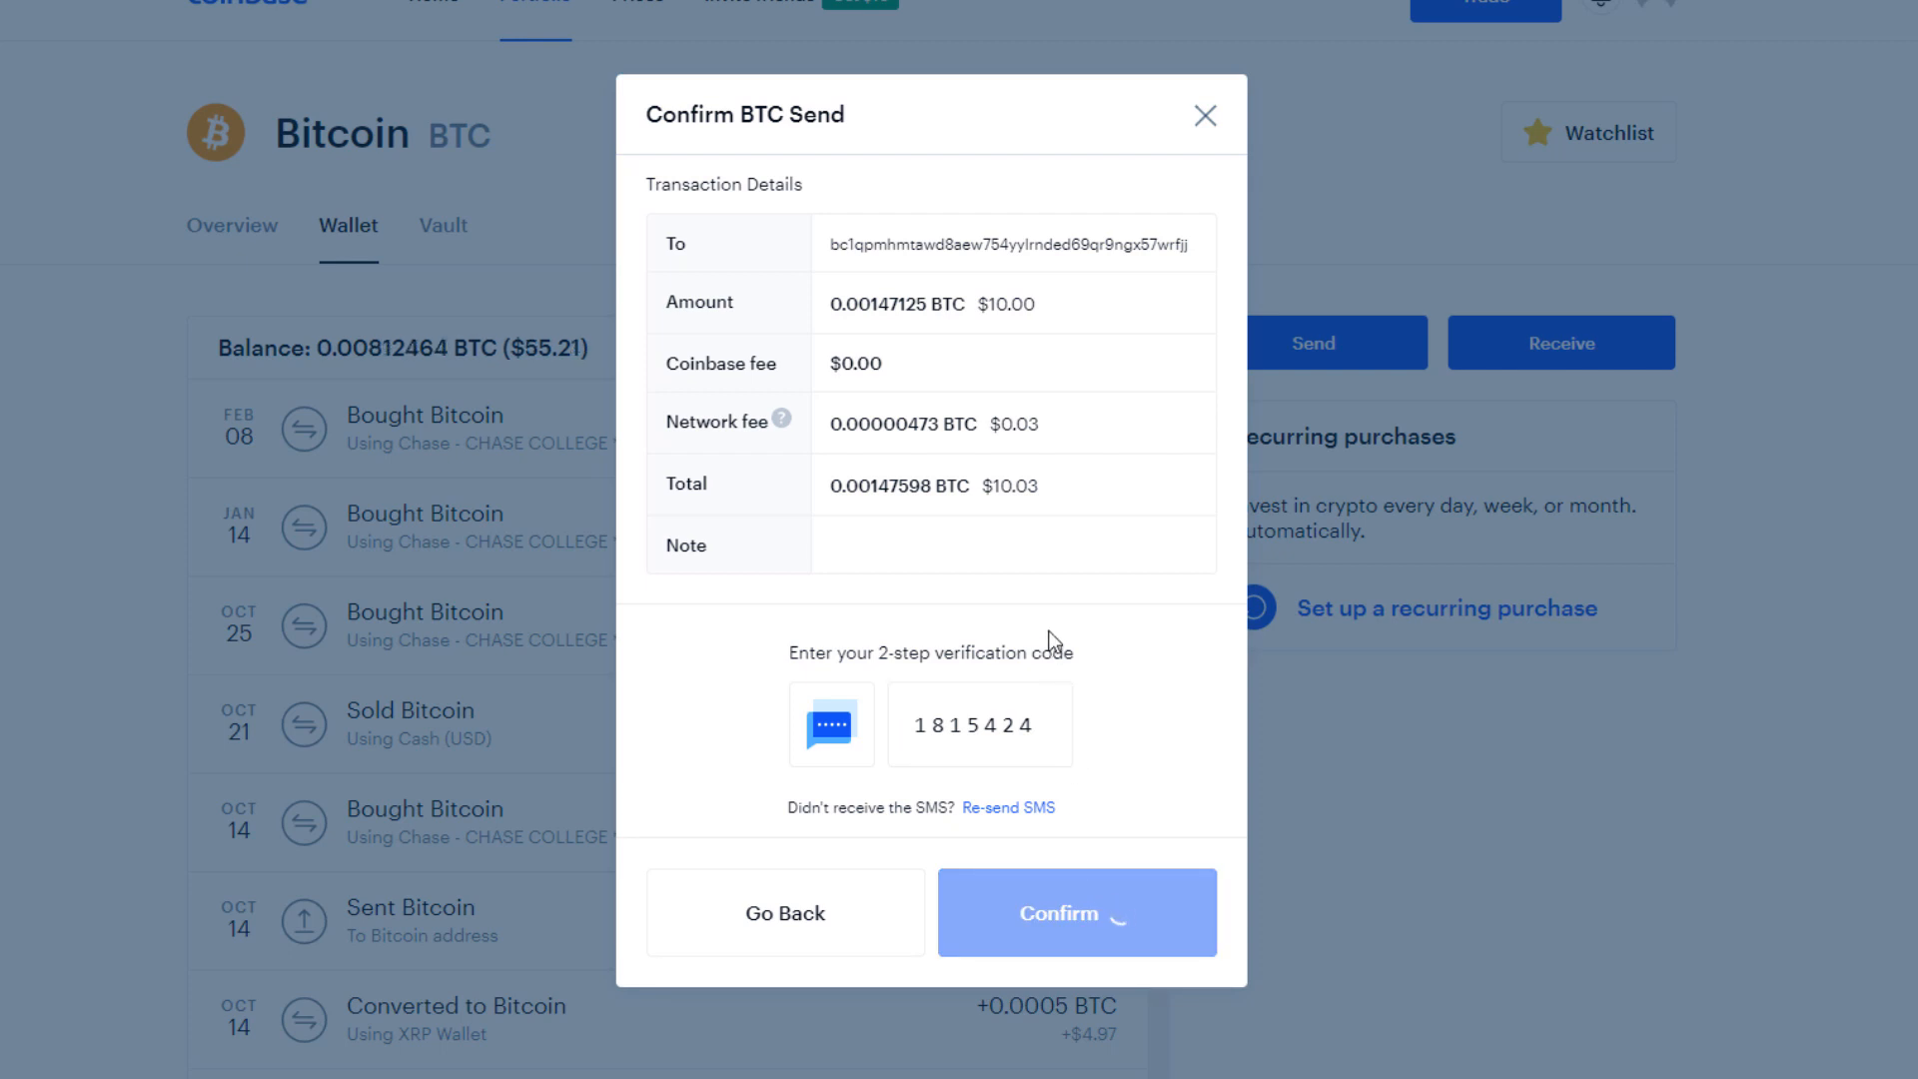
pyautogui.click(1075, 913)
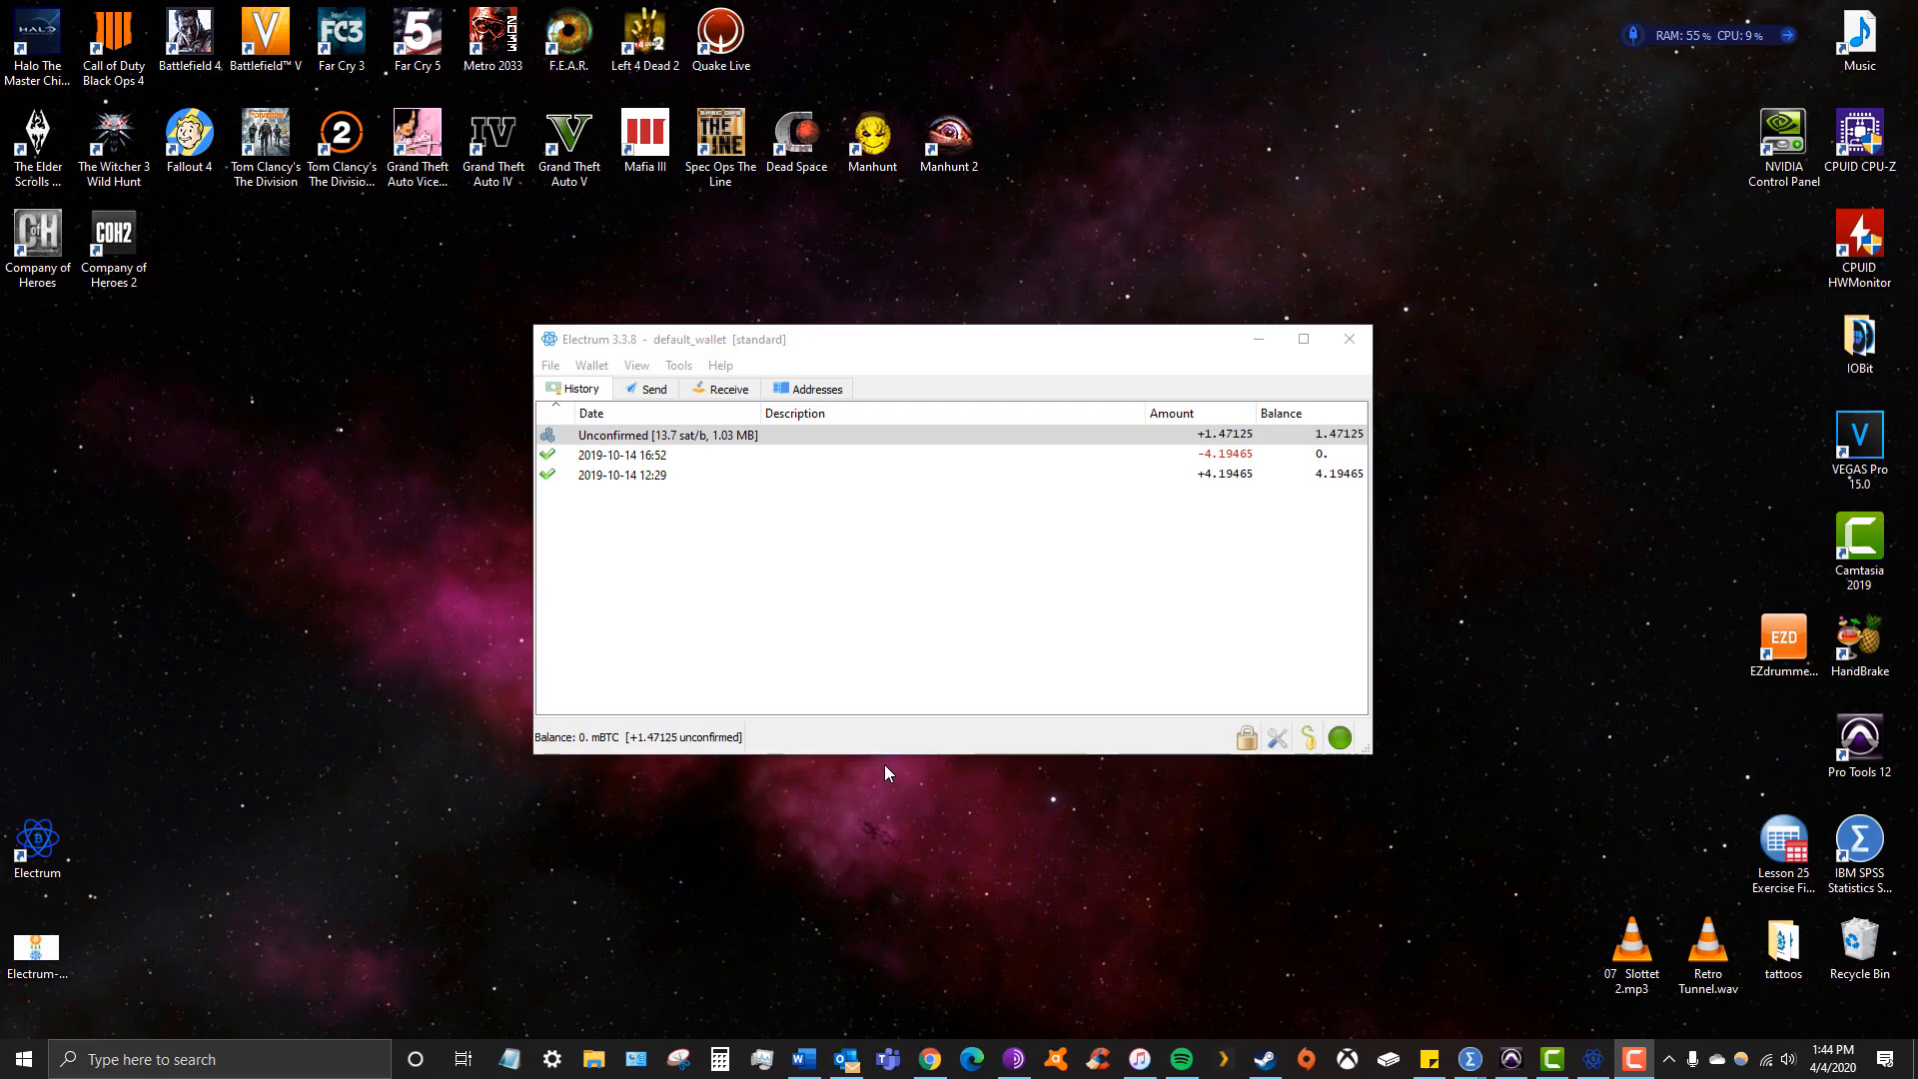
pyautogui.moveTo(711, 346)
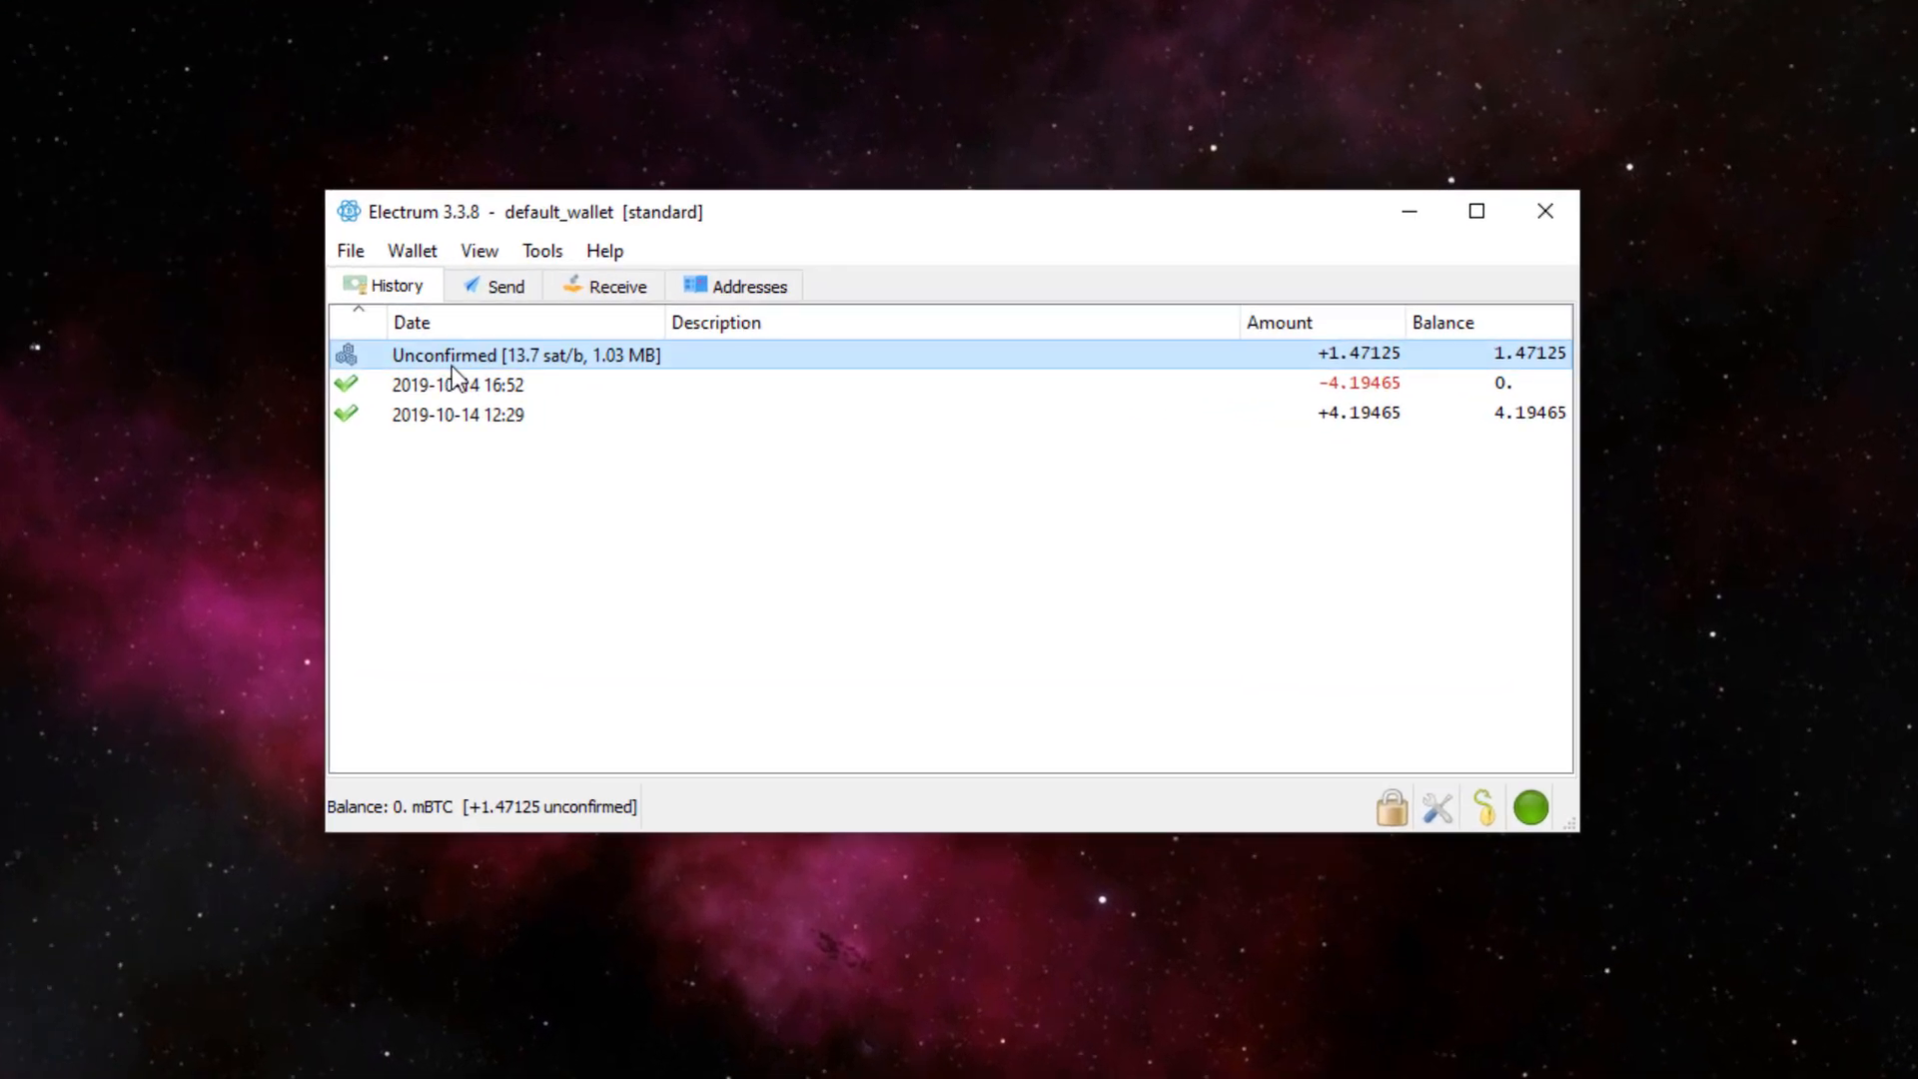
pyautogui.moveTo(461, 374)
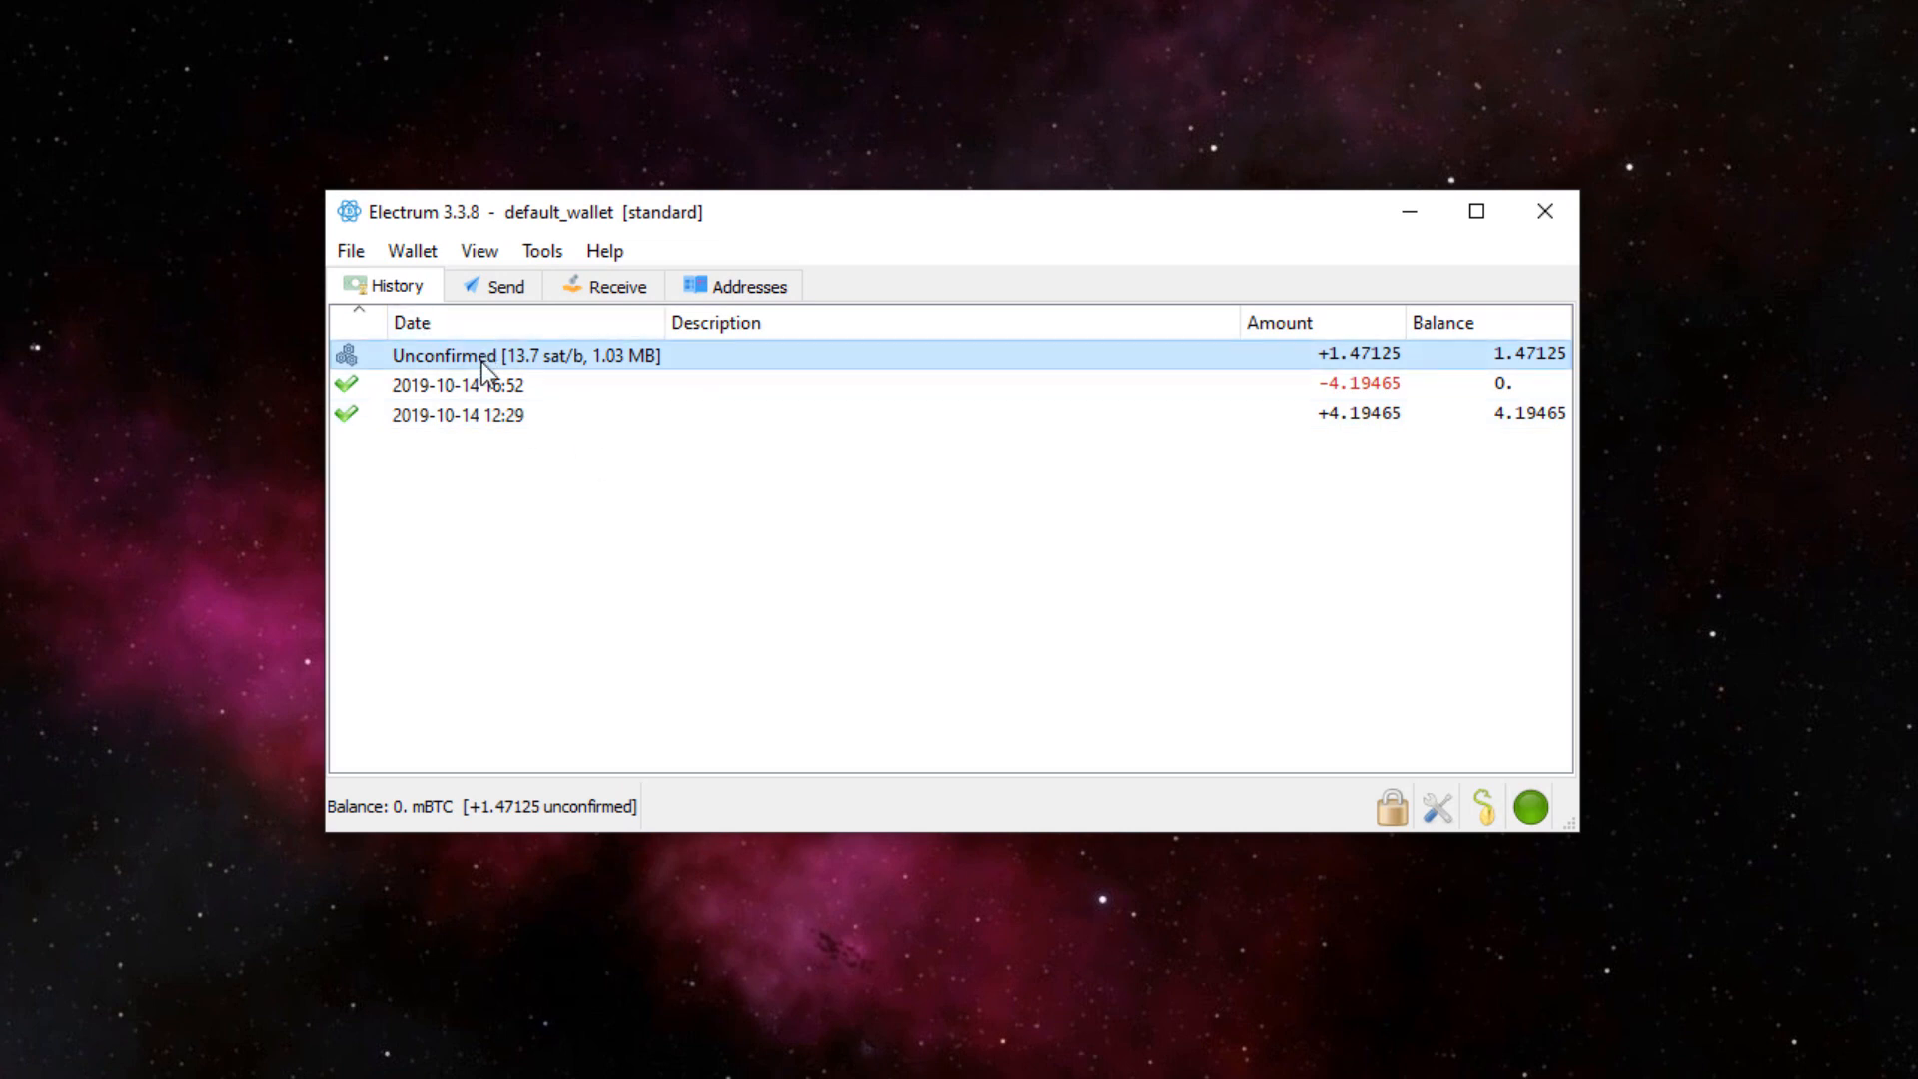
pyautogui.moveTo(737, 565)
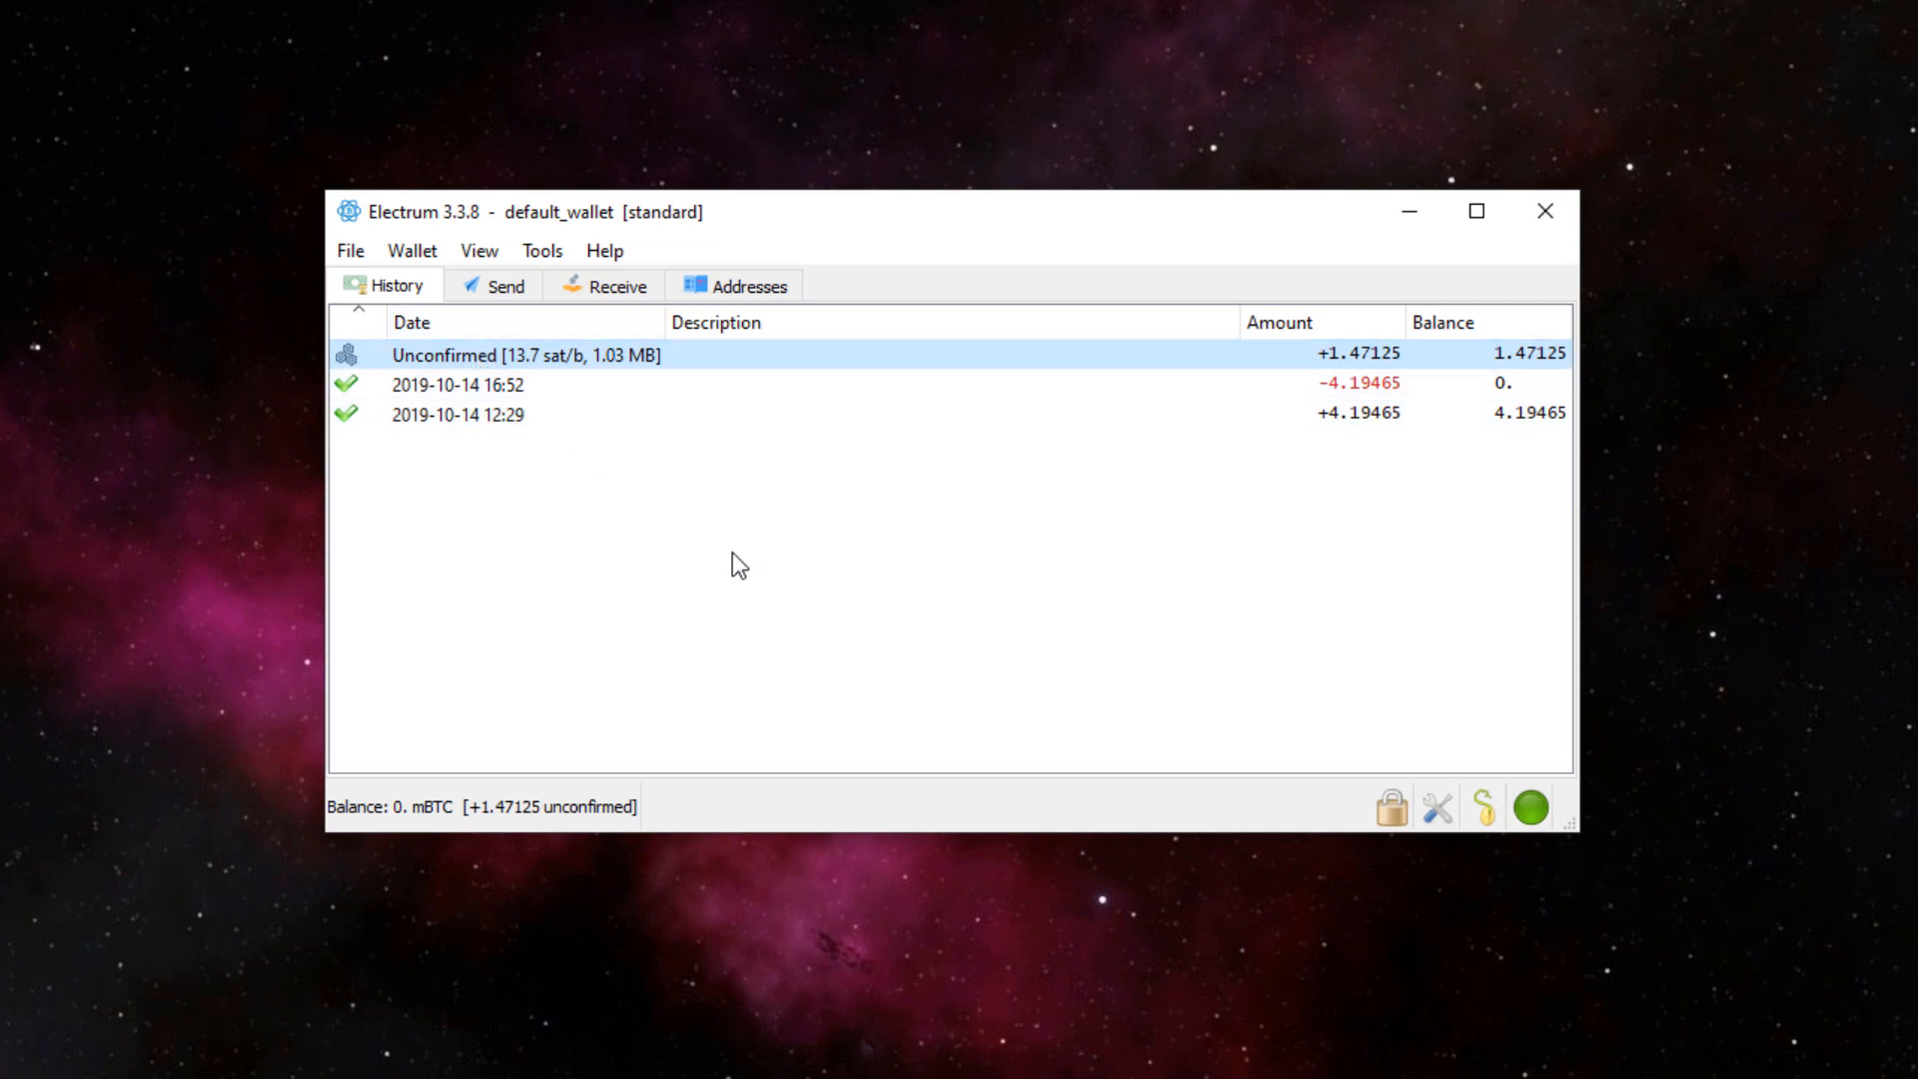
pyautogui.moveTo(519, 384)
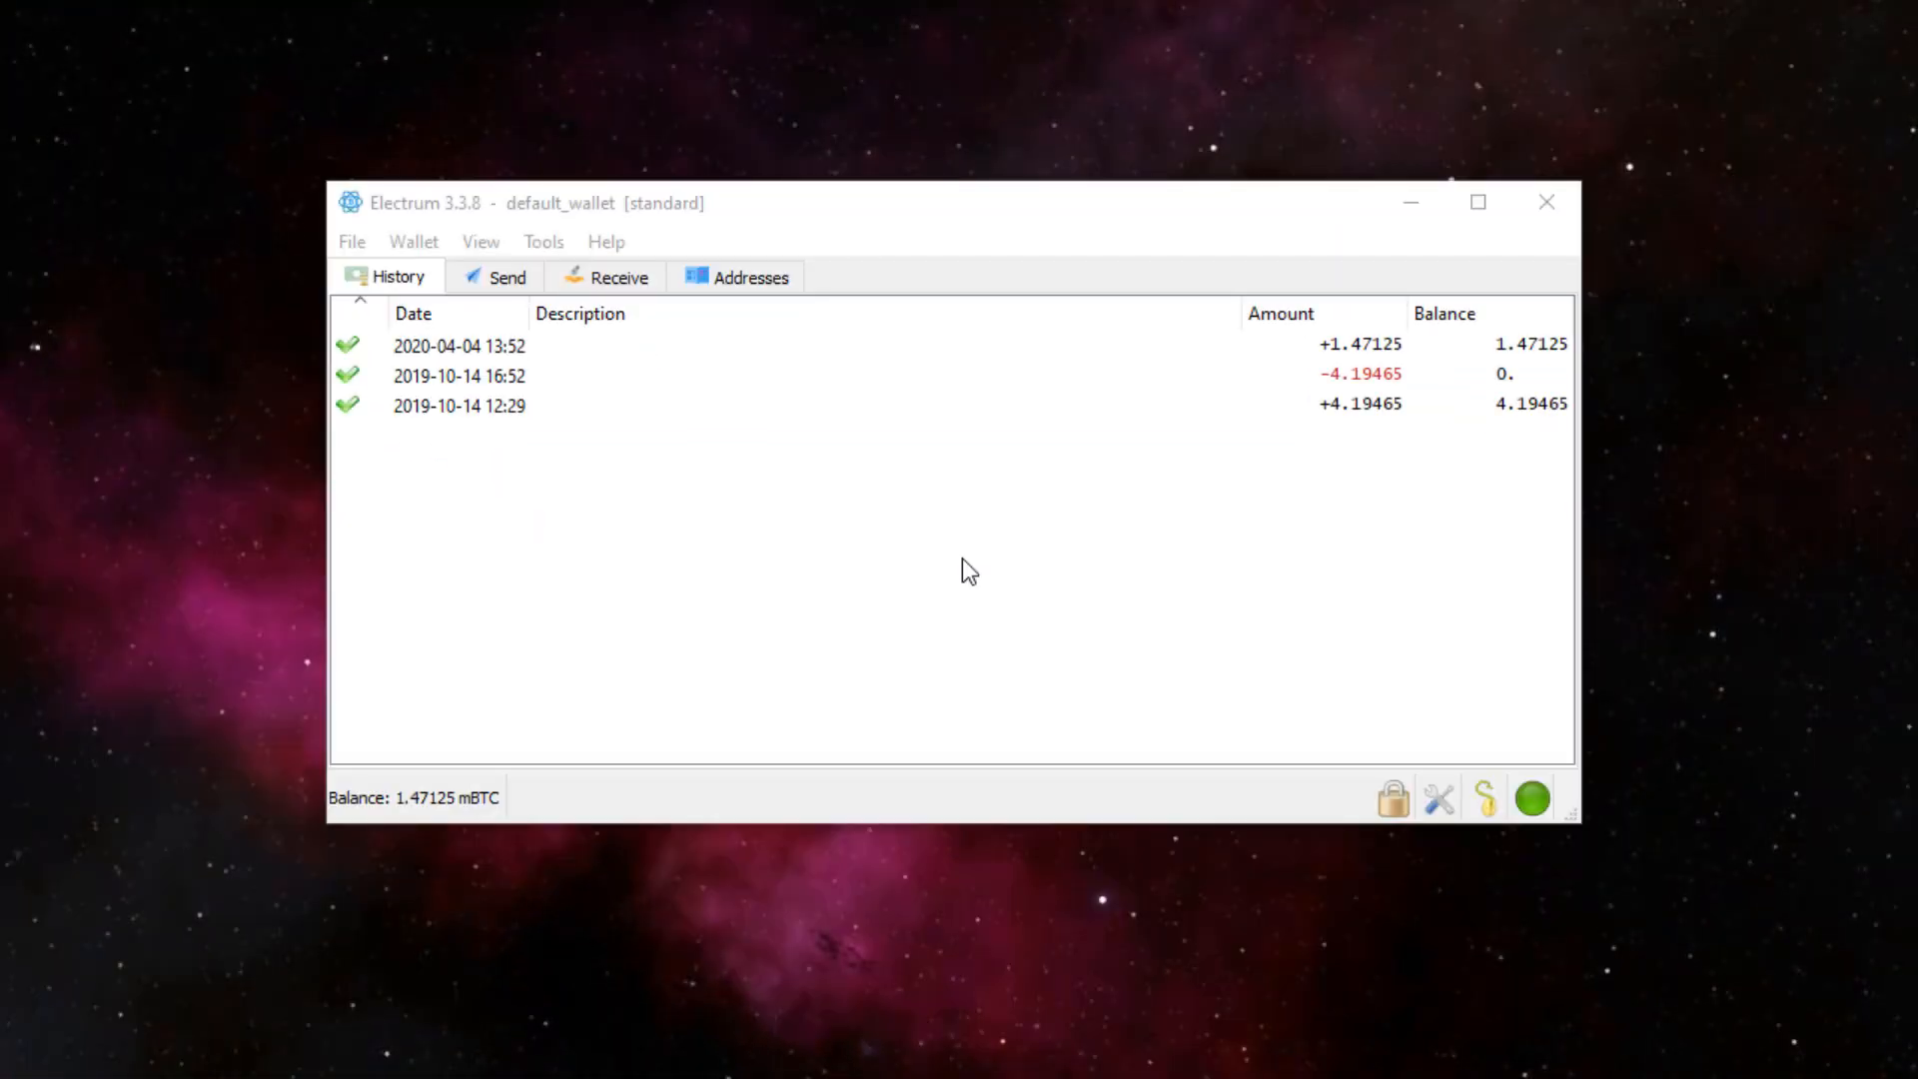
# Select the 2020-04-04 incoming payment now confirmed at 1.47125 mBTC
pyautogui.click(459, 346)
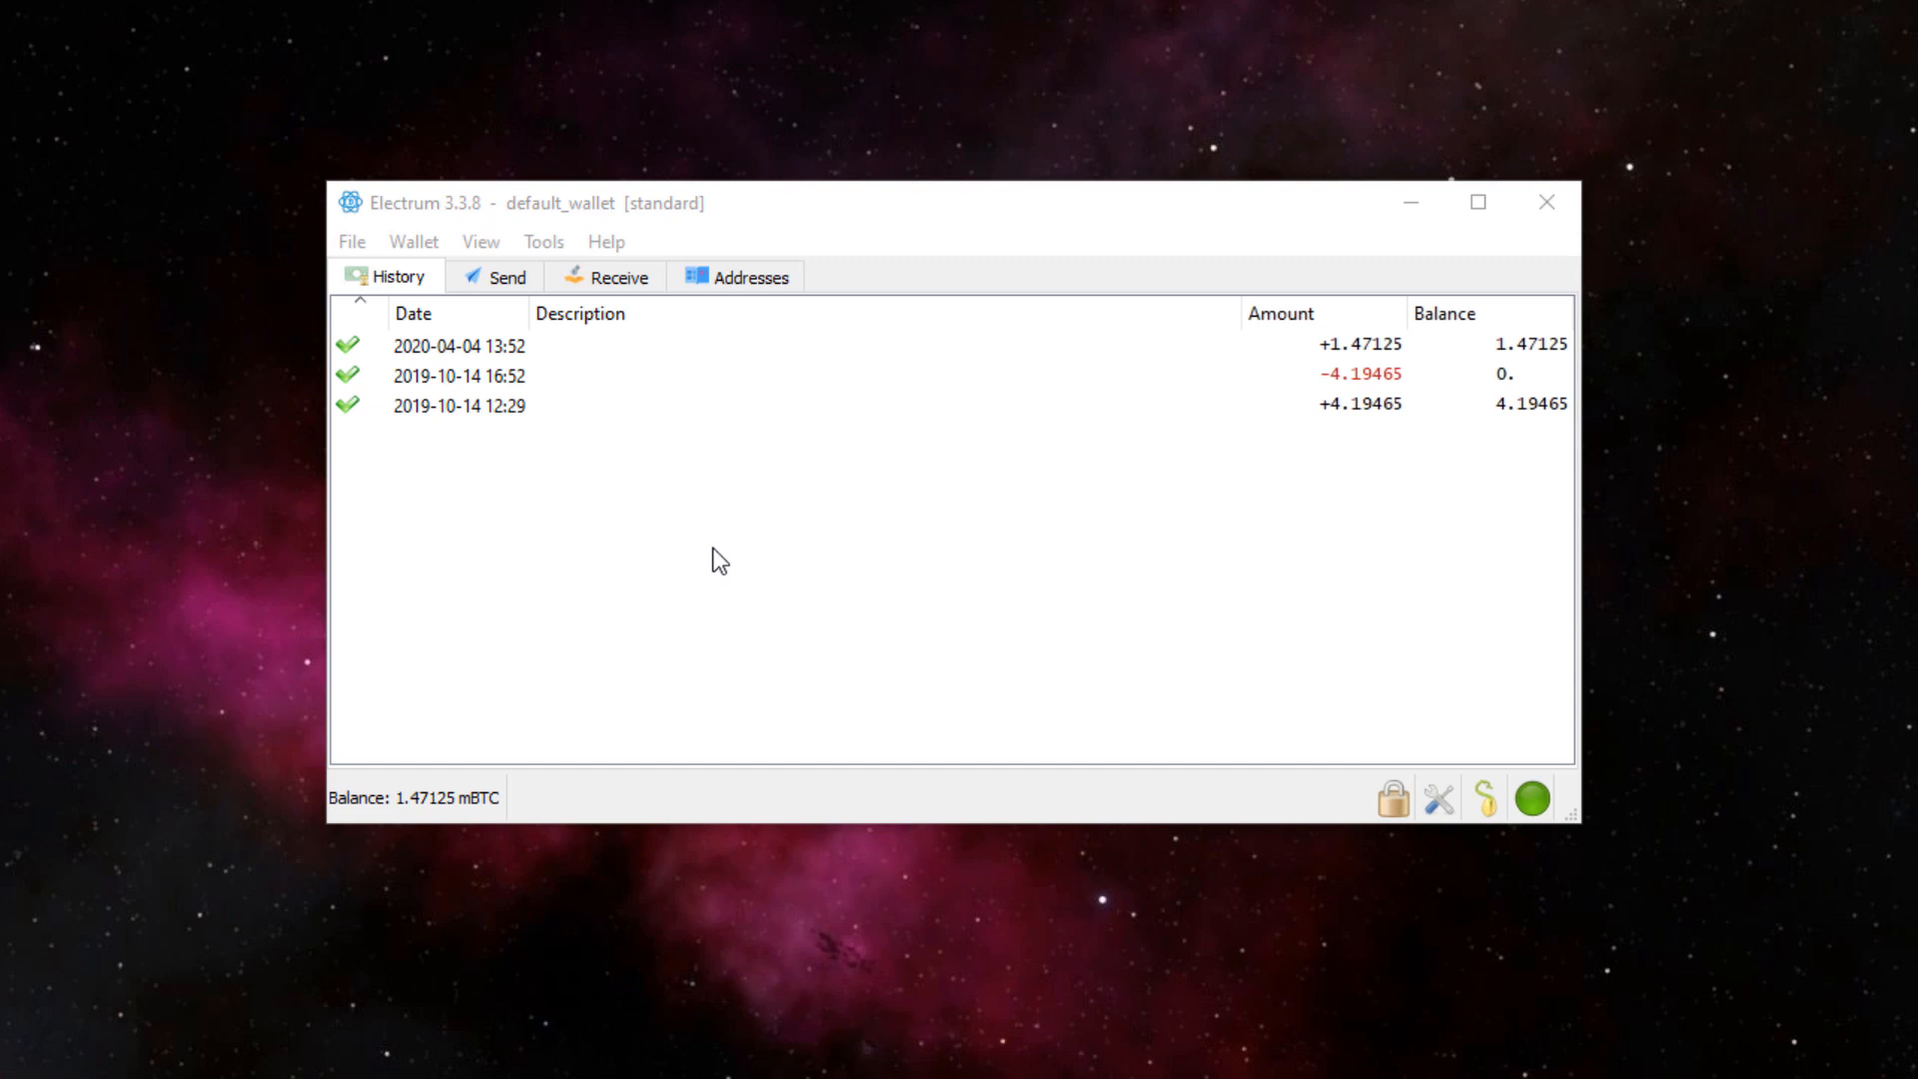
pyautogui.moveTo(739, 494)
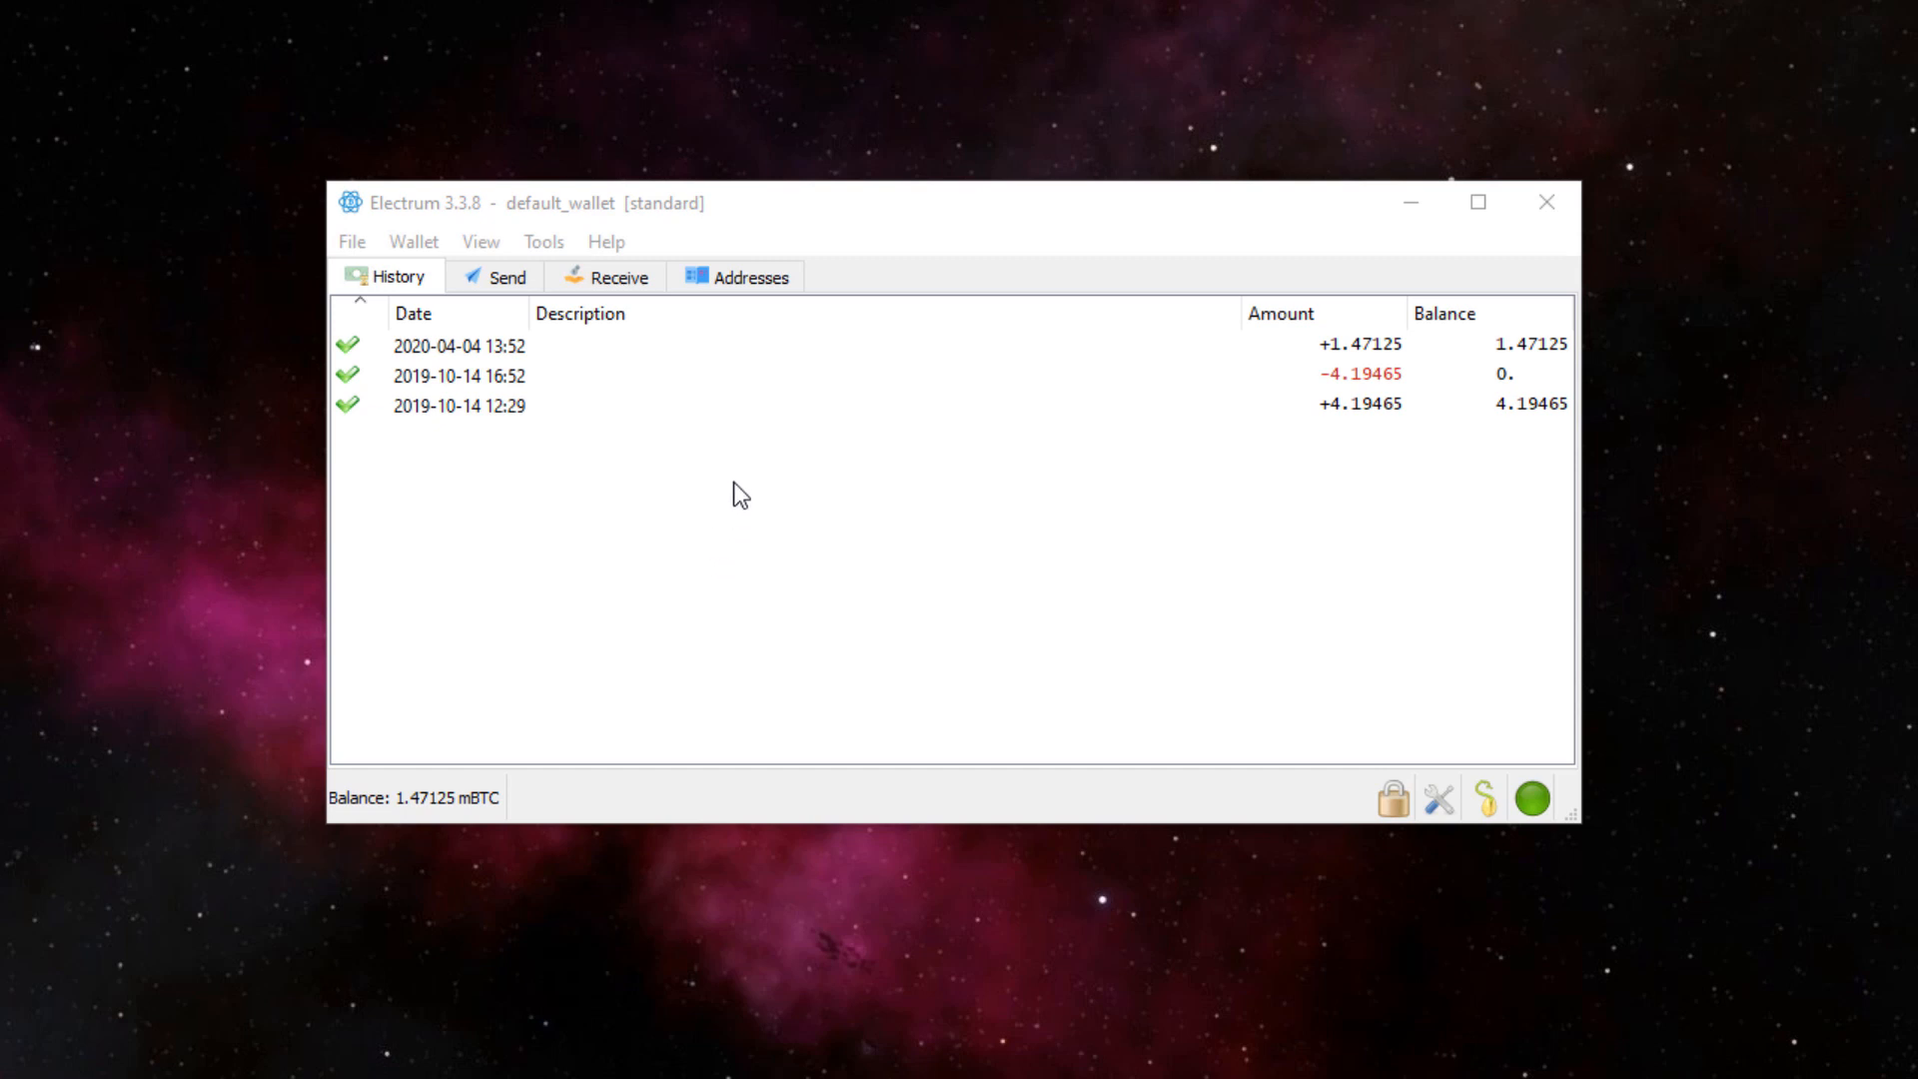